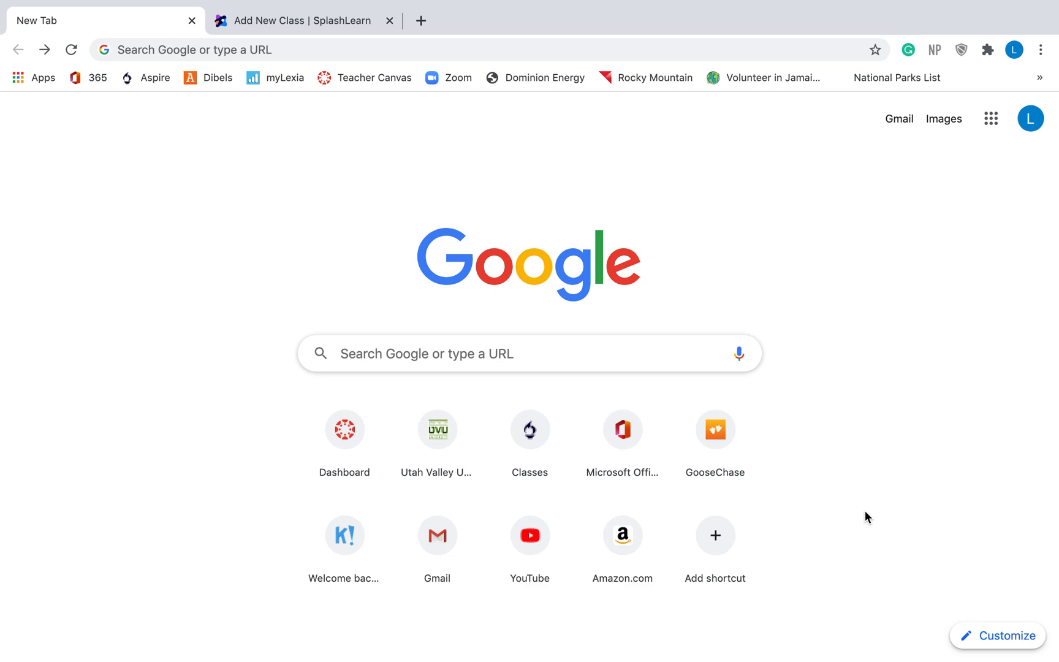
pyautogui.moveTo(382, 194)
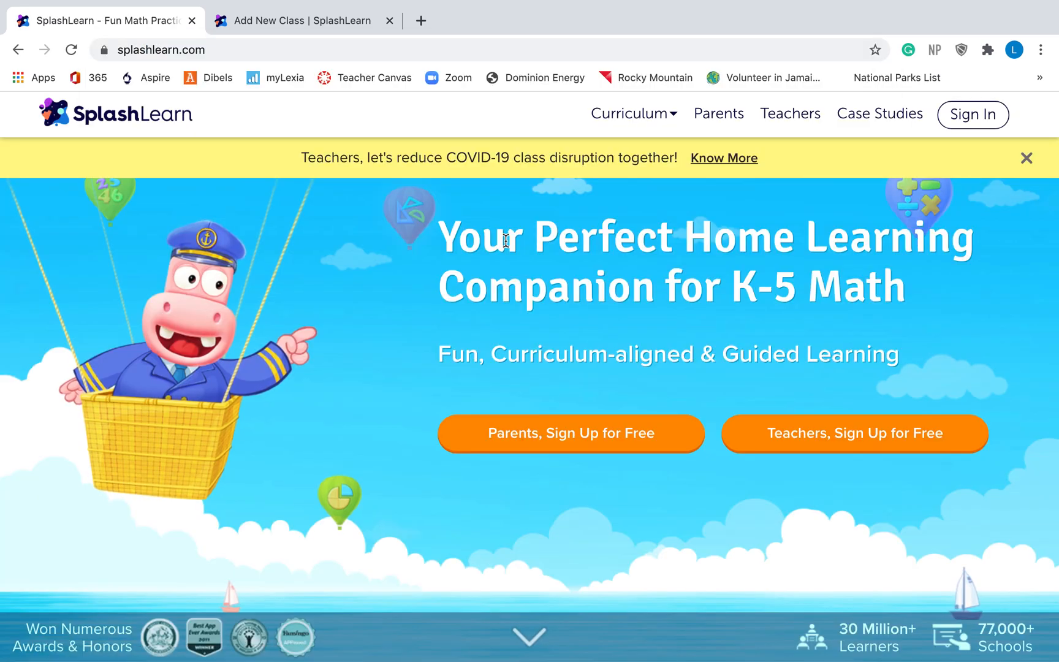
pyautogui.moveTo(846, 422)
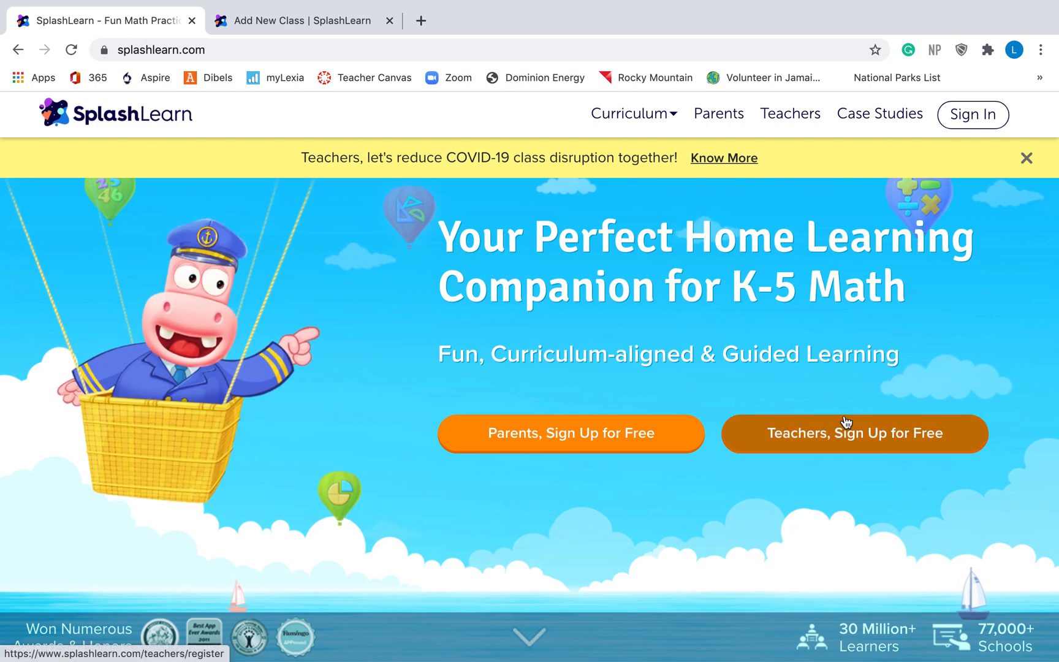
pyautogui.moveTo(872, 447)
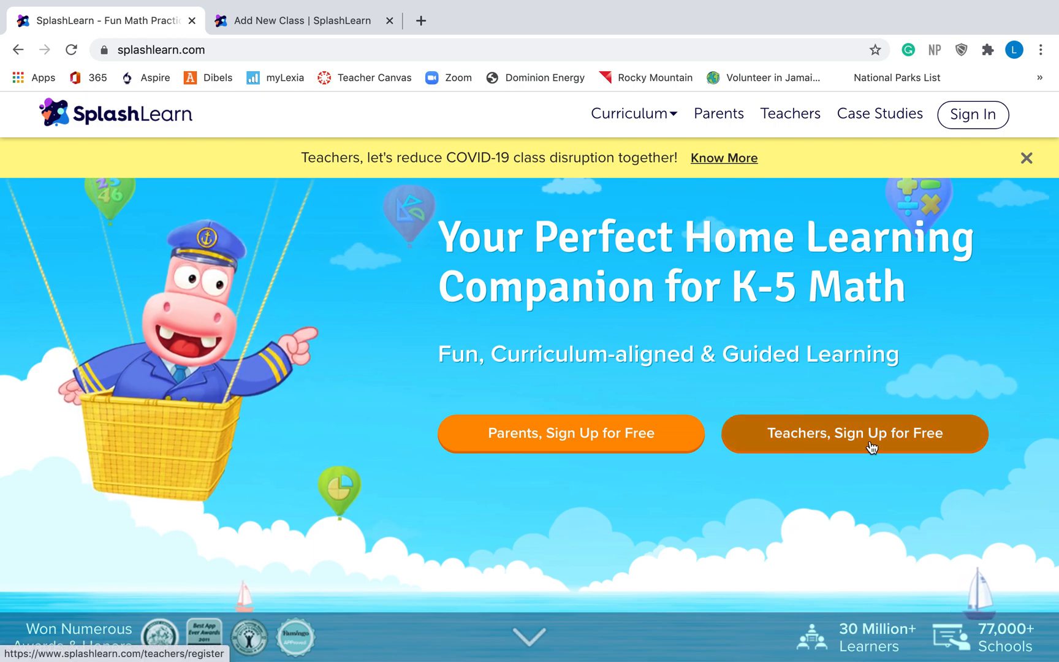
pyautogui.click(853, 434)
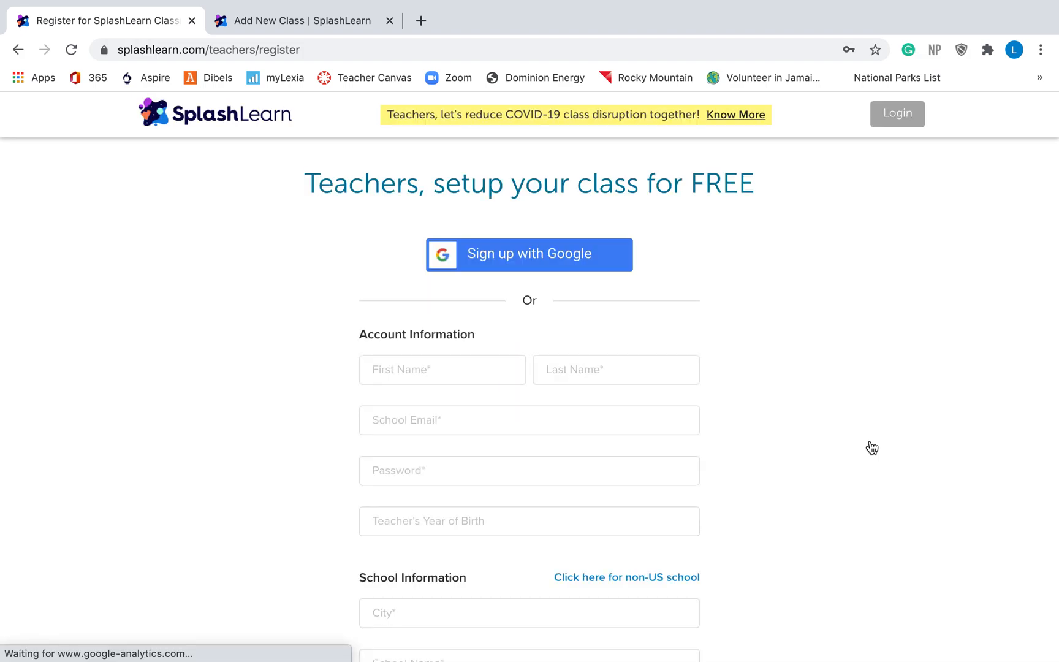
pyautogui.scroll(-3)
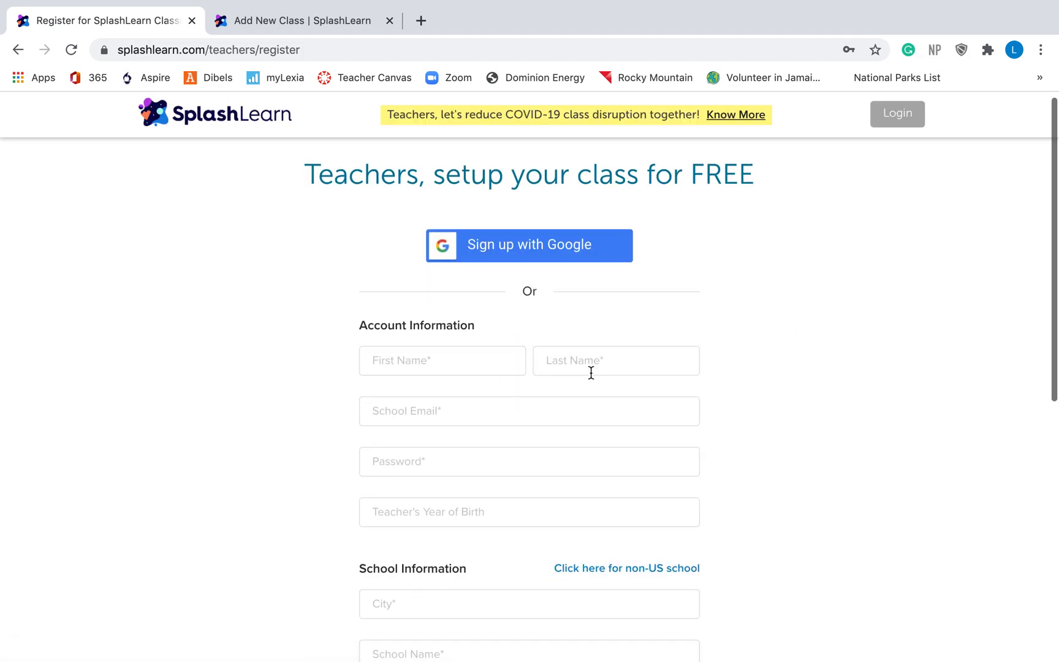
pyautogui.scroll(-3)
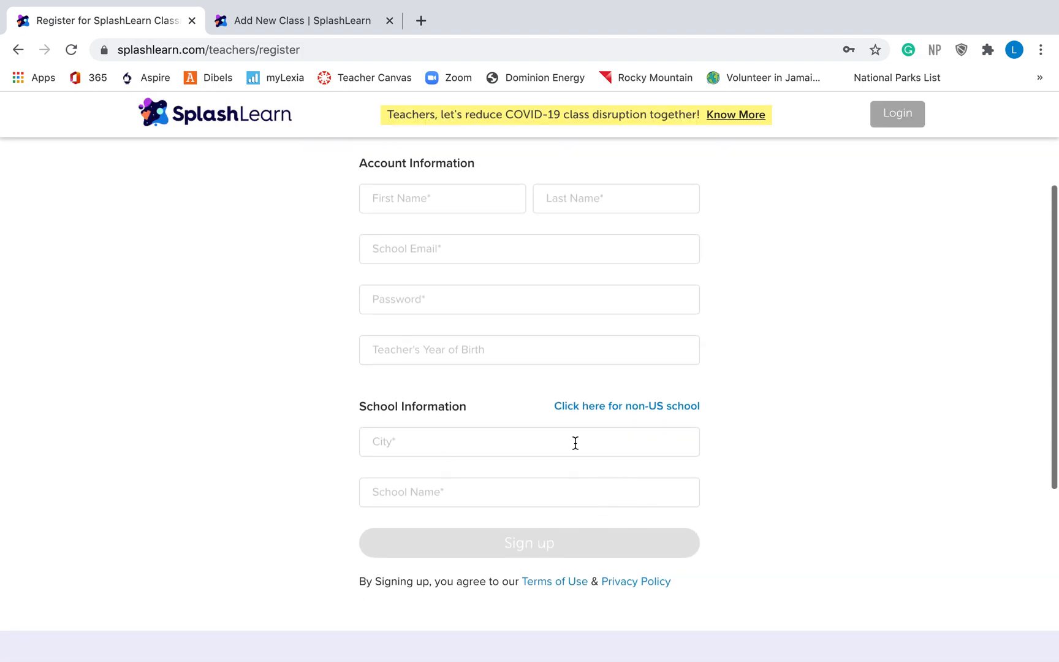
pyautogui.moveTo(552, 555)
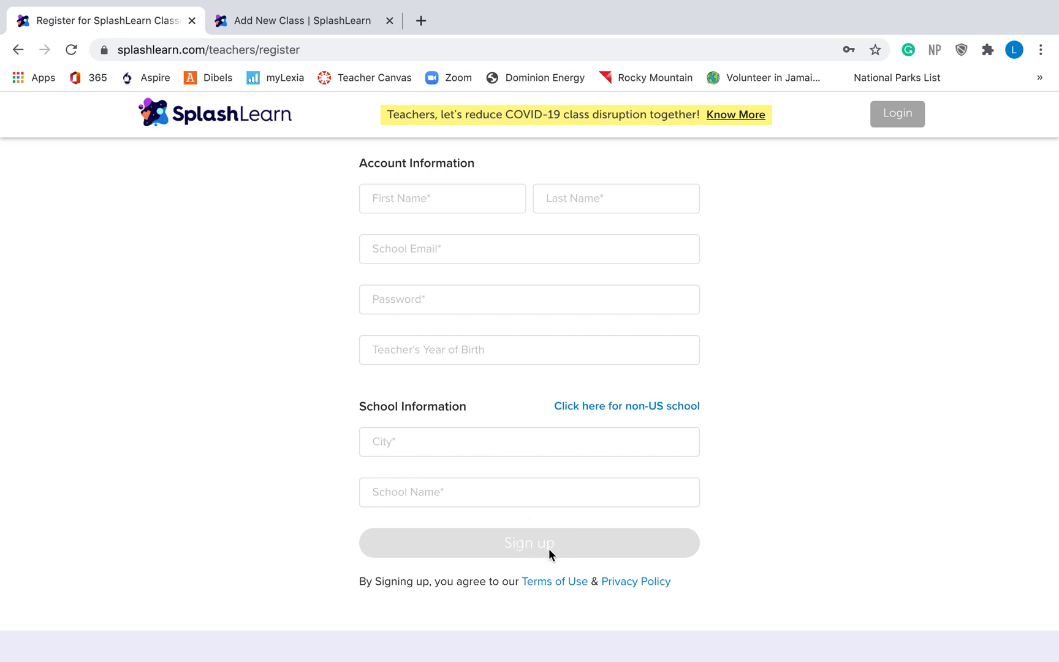
pyautogui.moveTo(82, 120)
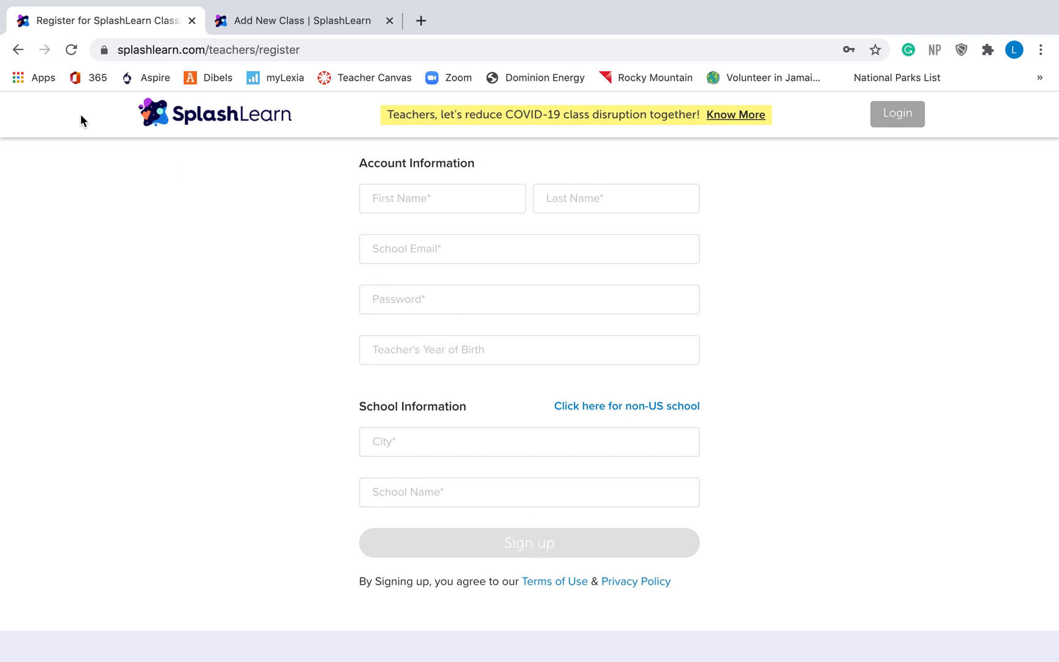
pyautogui.click(17, 49)
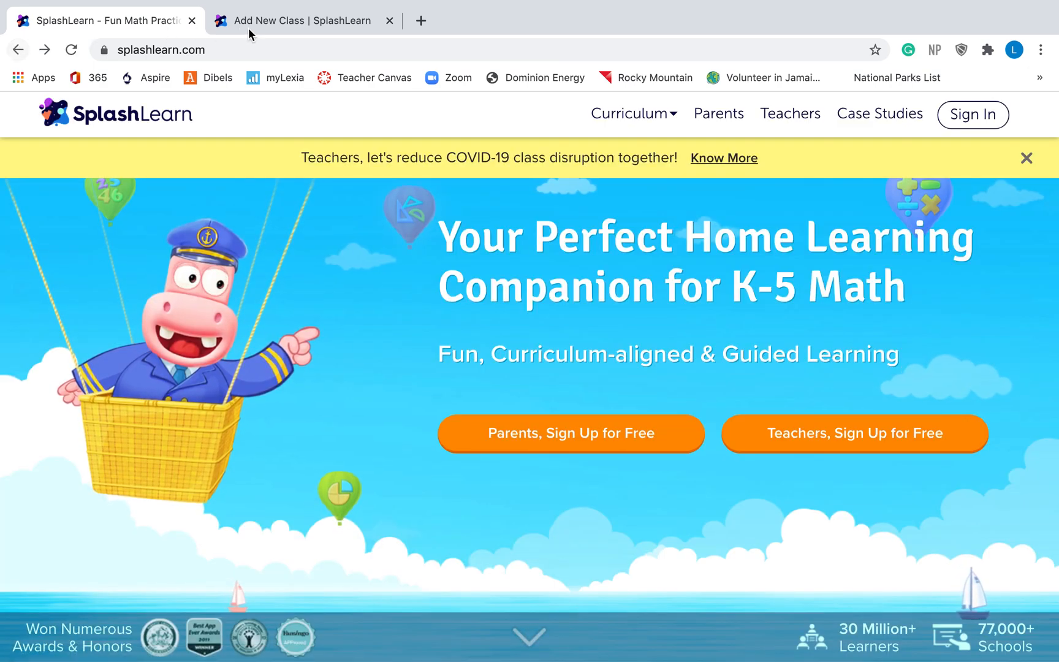
# Switch to the Add New Class tab and focus the blank class name field
pyautogui.click(300, 21)
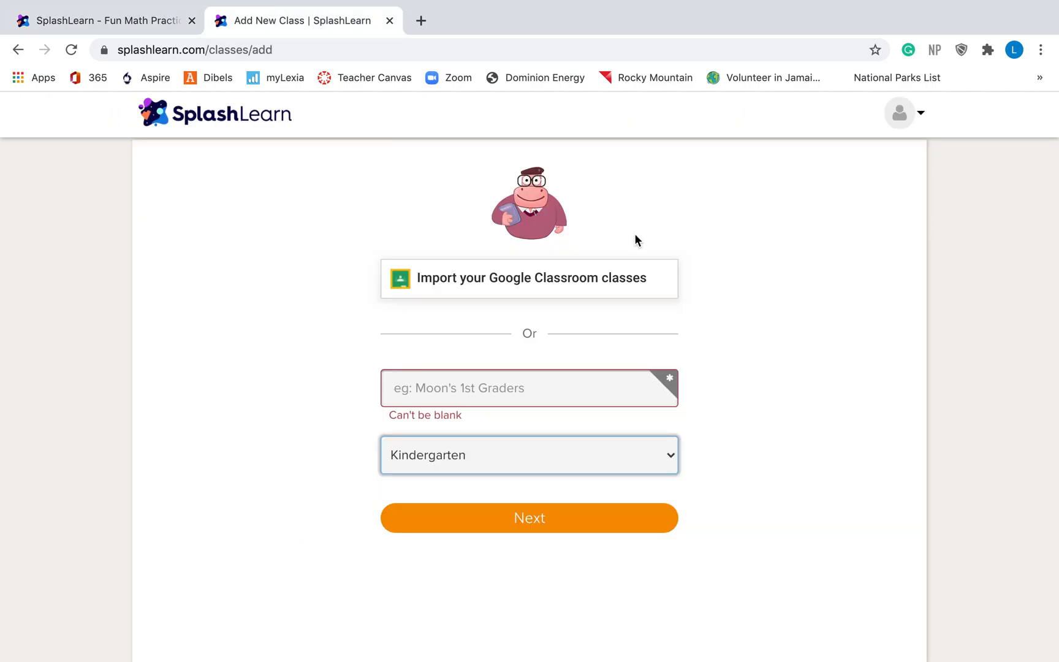
pyautogui.moveTo(555, 404)
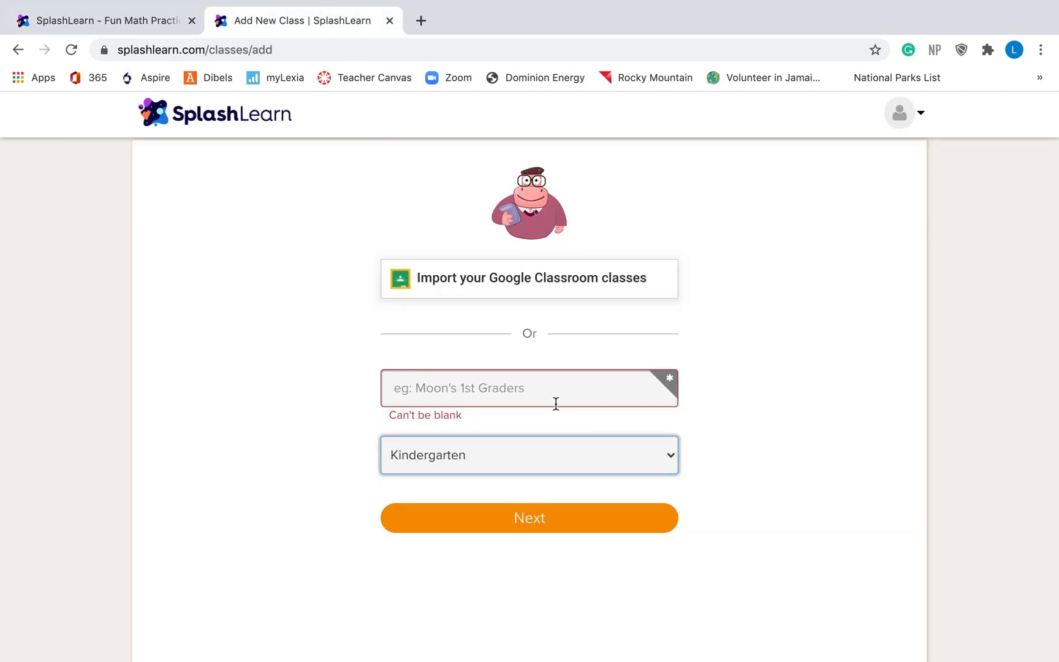
pyautogui.click(528, 388)
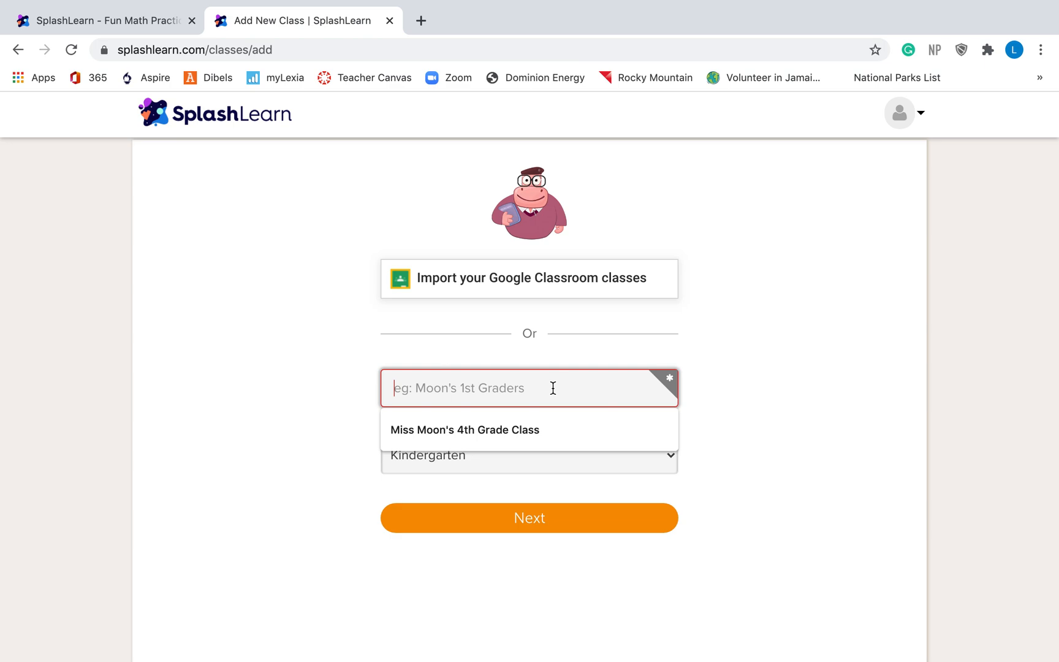
pyautogui.moveTo(802, 422)
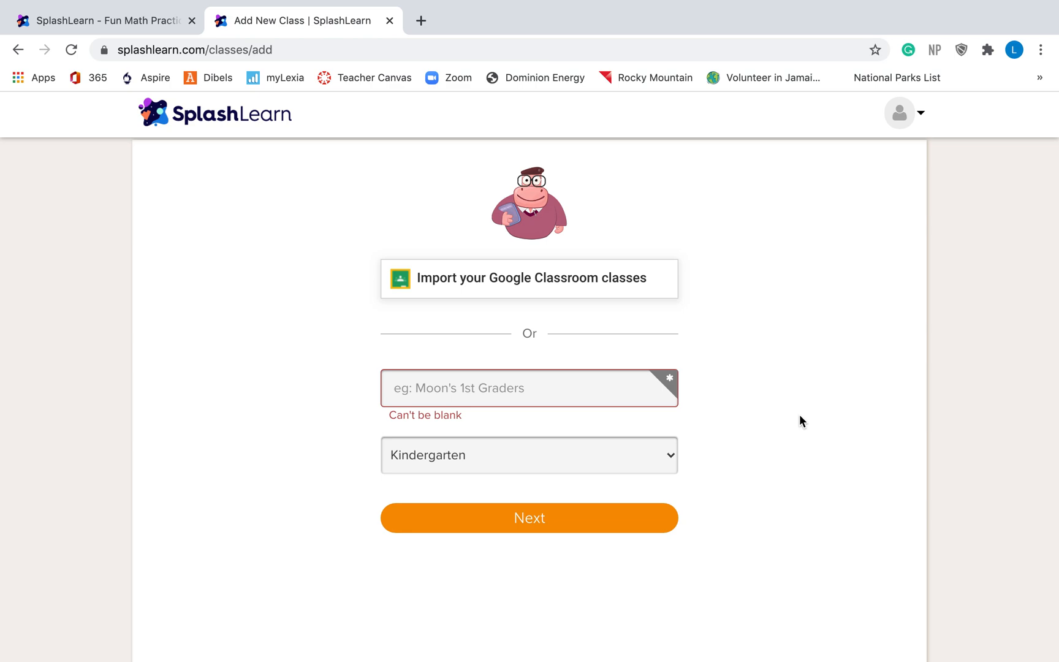
pyautogui.moveTo(673, 460)
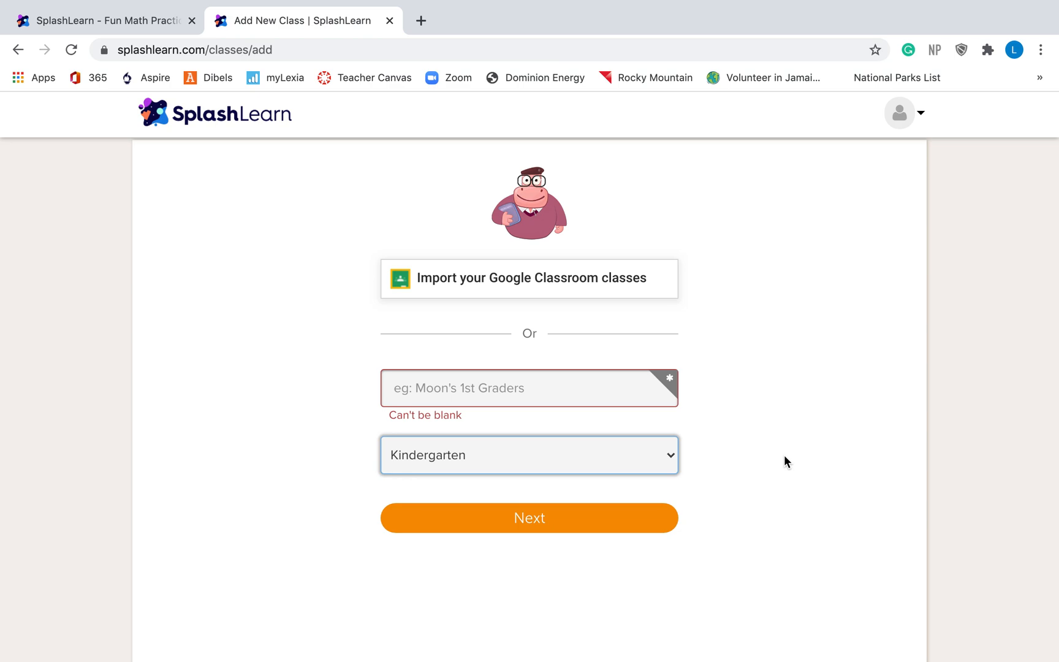
pyautogui.moveTo(785, 448)
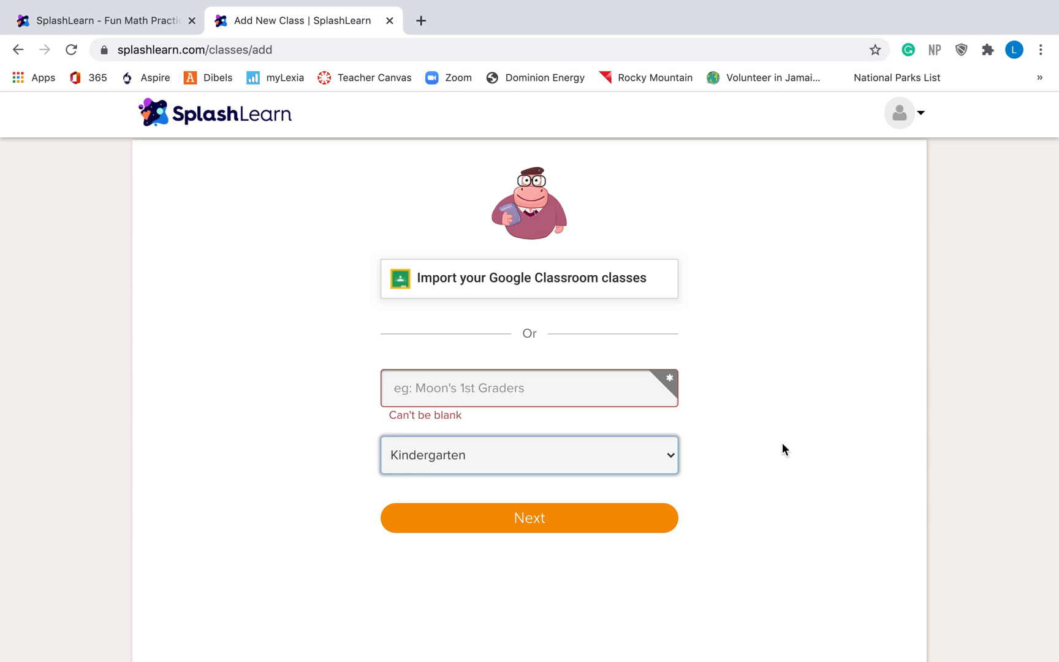
pyautogui.click(528, 455)
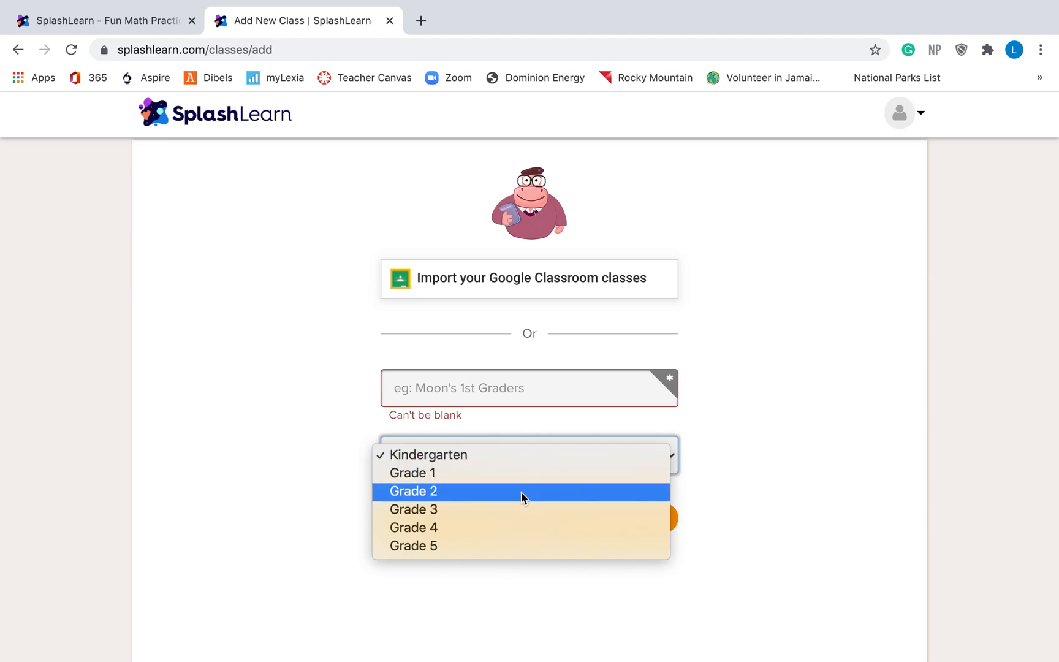
pyautogui.moveTo(483, 473)
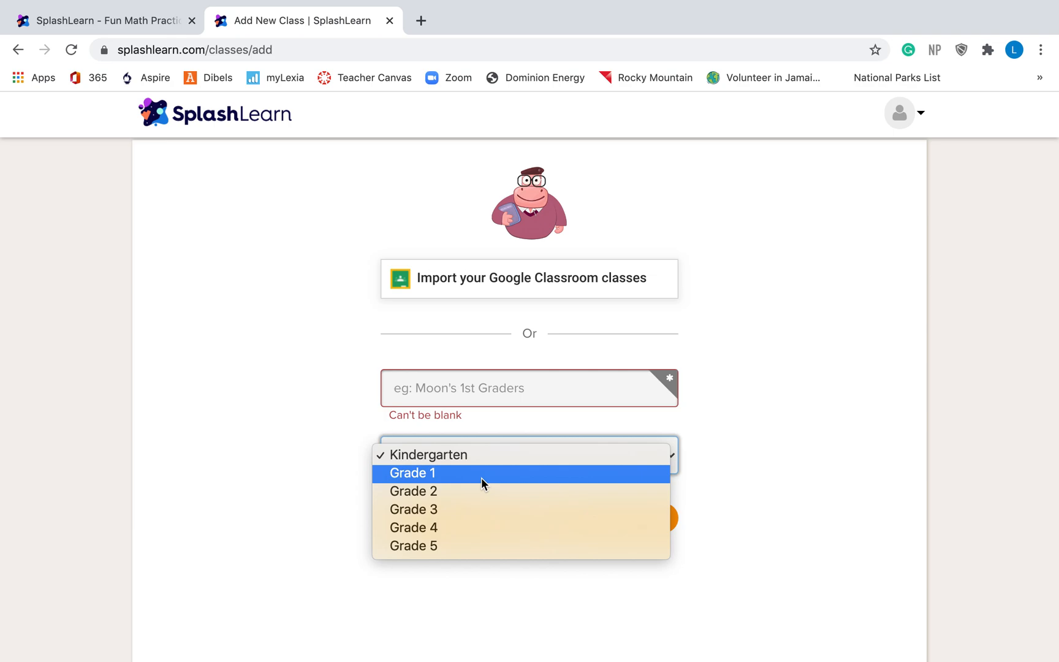
pyautogui.moveTo(731, 476)
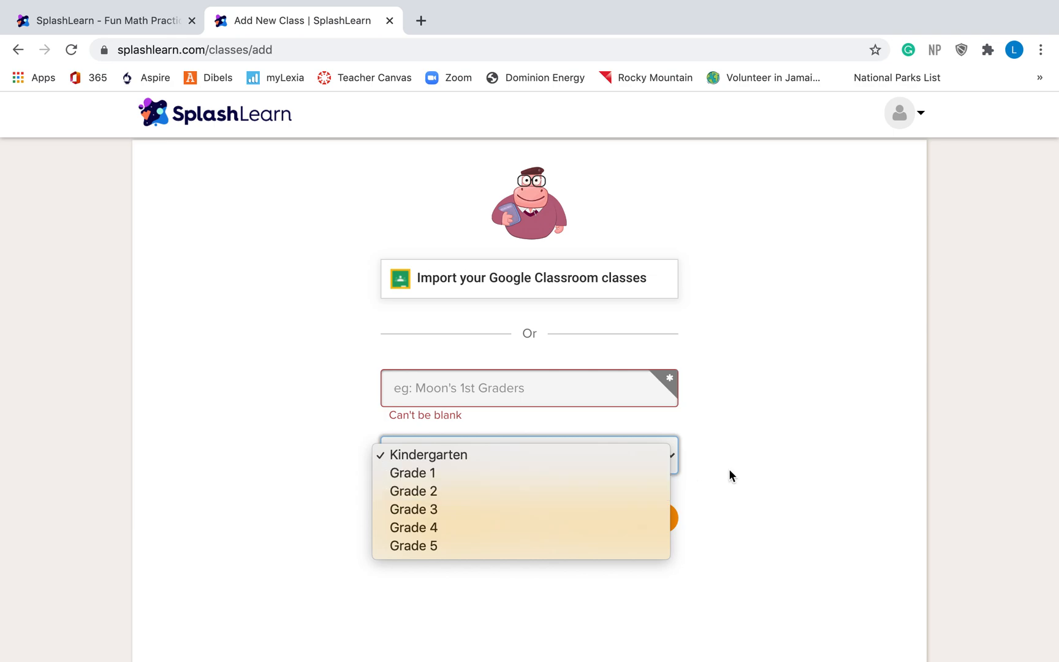
pyautogui.click(430, 454)
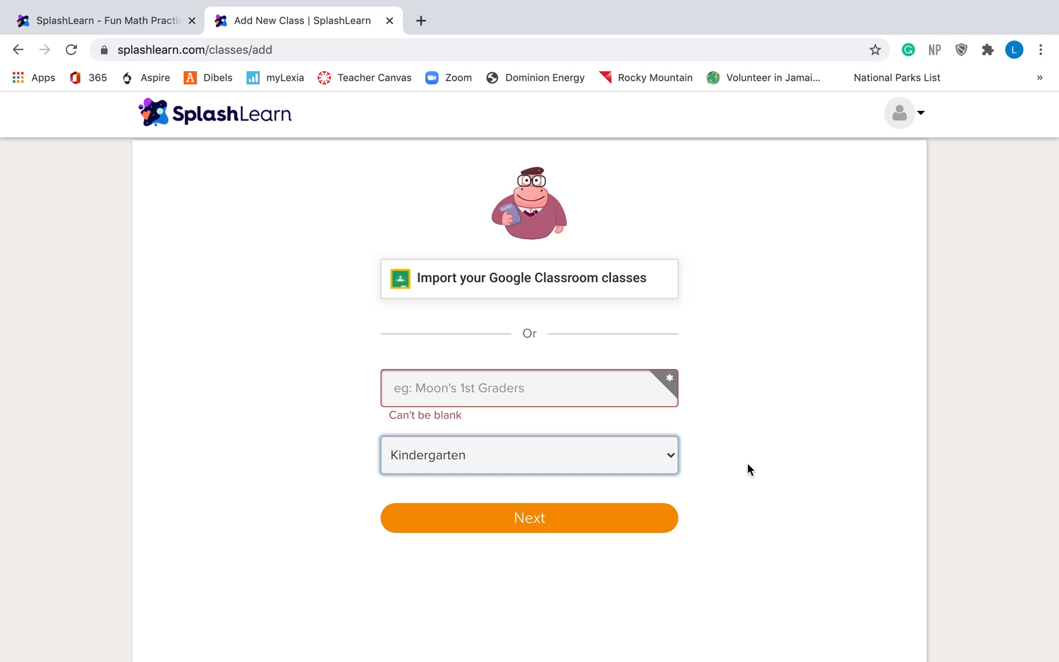
pyautogui.moveTo(445, 439)
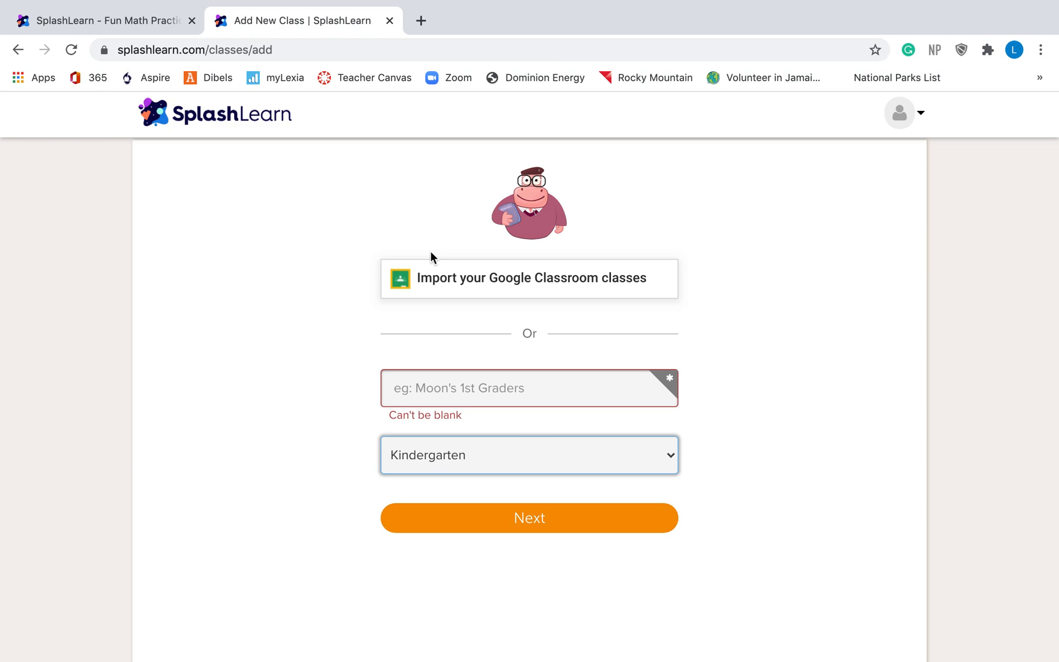
# Return to the SplashLearn home tab and start signing in
pyautogui.click(102, 21)
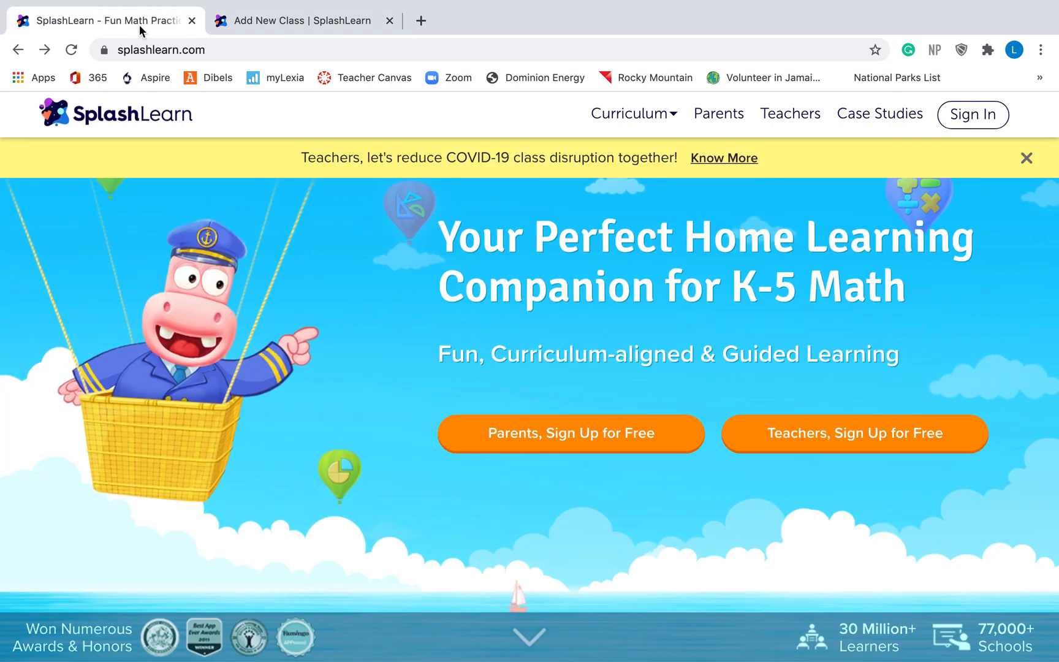
pyautogui.moveTo(559, 301)
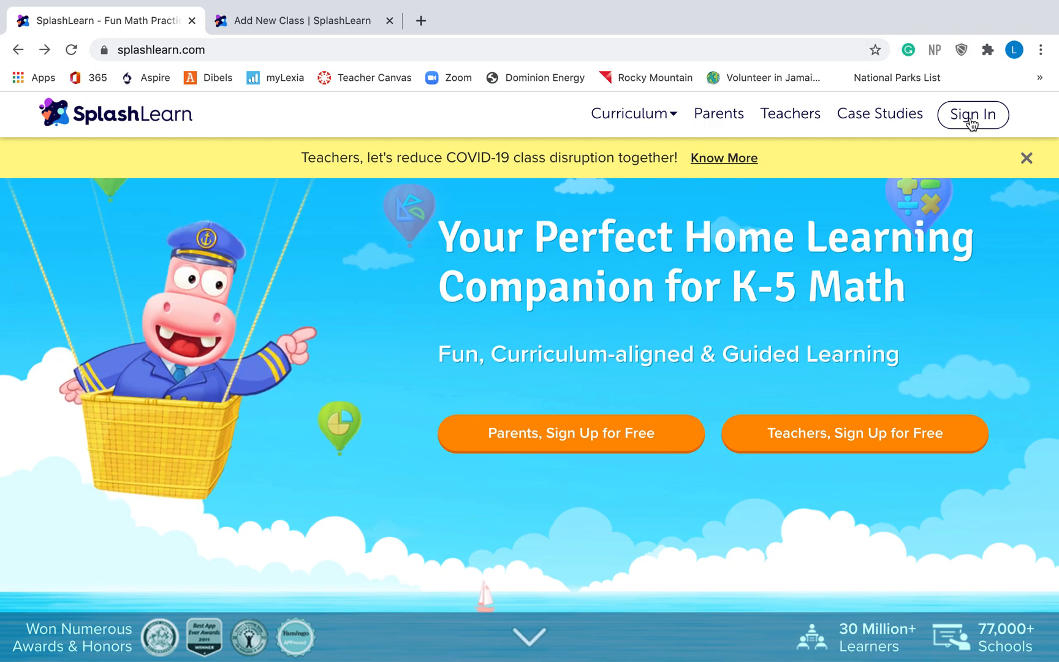
pyautogui.click(973, 114)
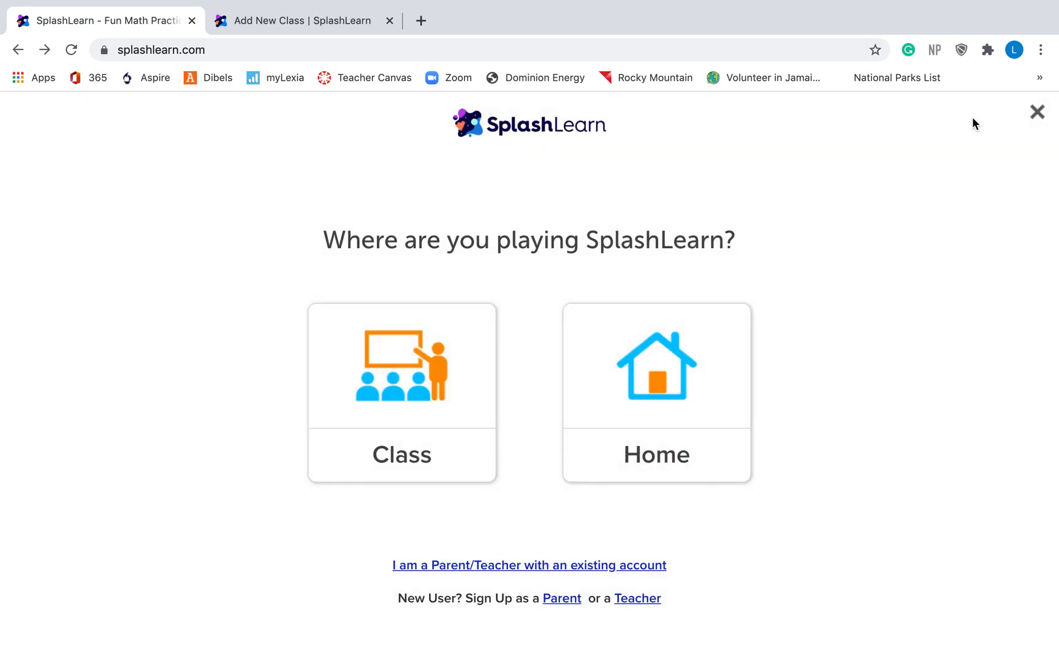
pyautogui.moveTo(955, 330)
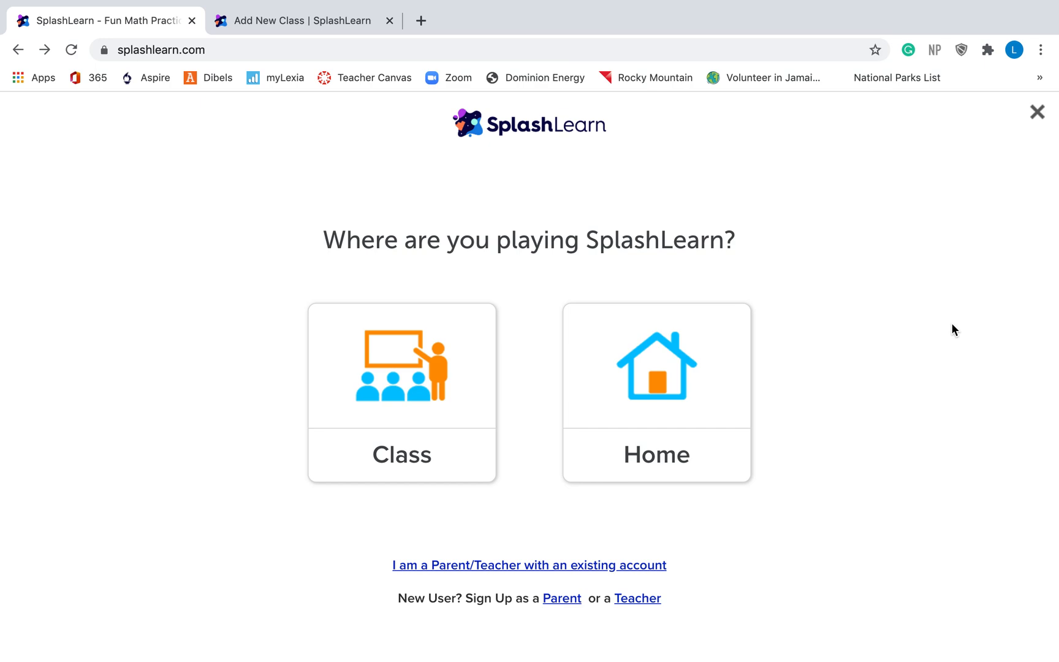
pyautogui.moveTo(728, 392)
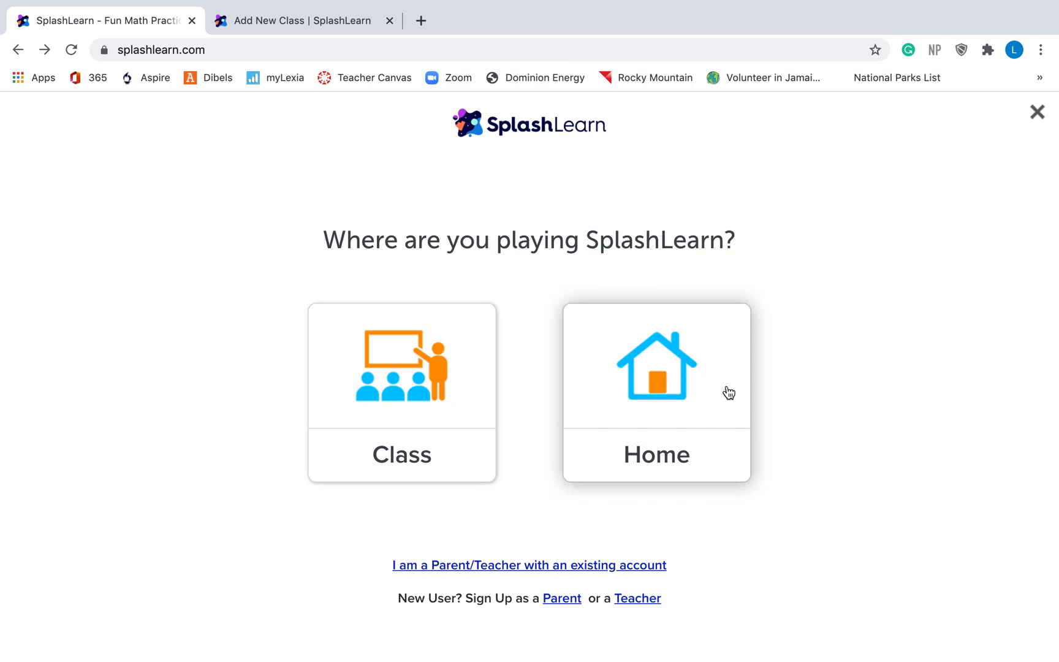
pyautogui.moveTo(936, 377)
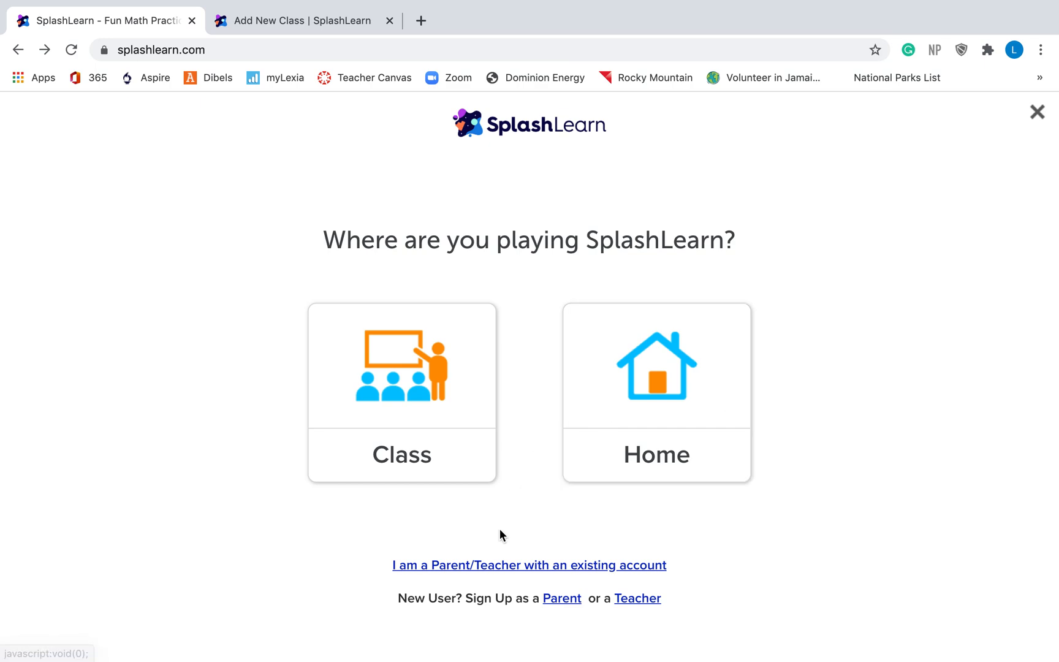
pyautogui.moveTo(529, 576)
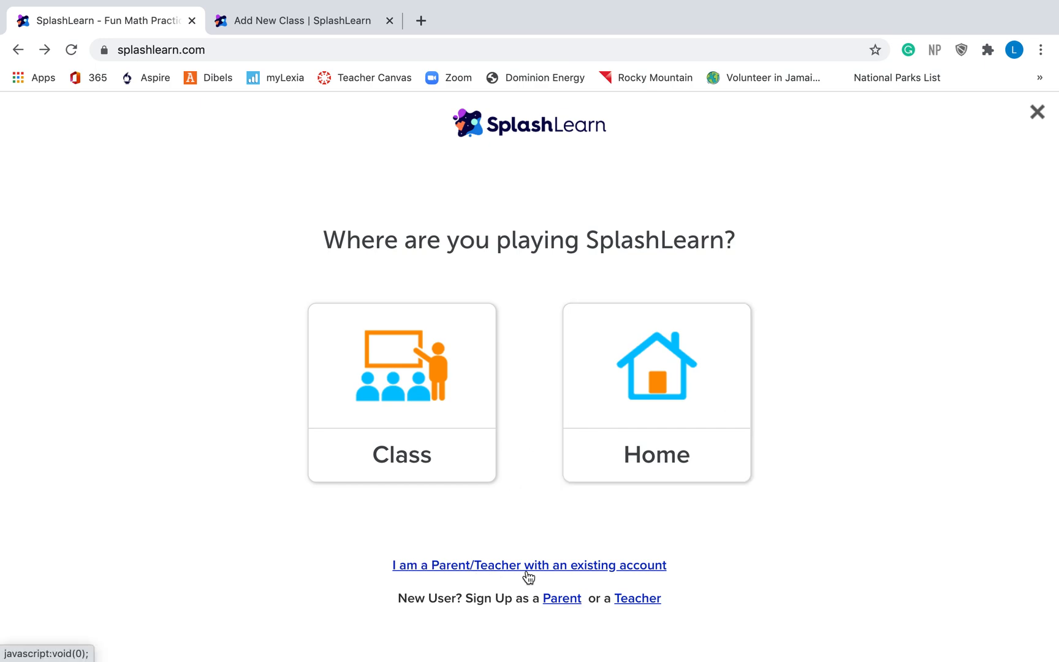
pyautogui.moveTo(550, 571)
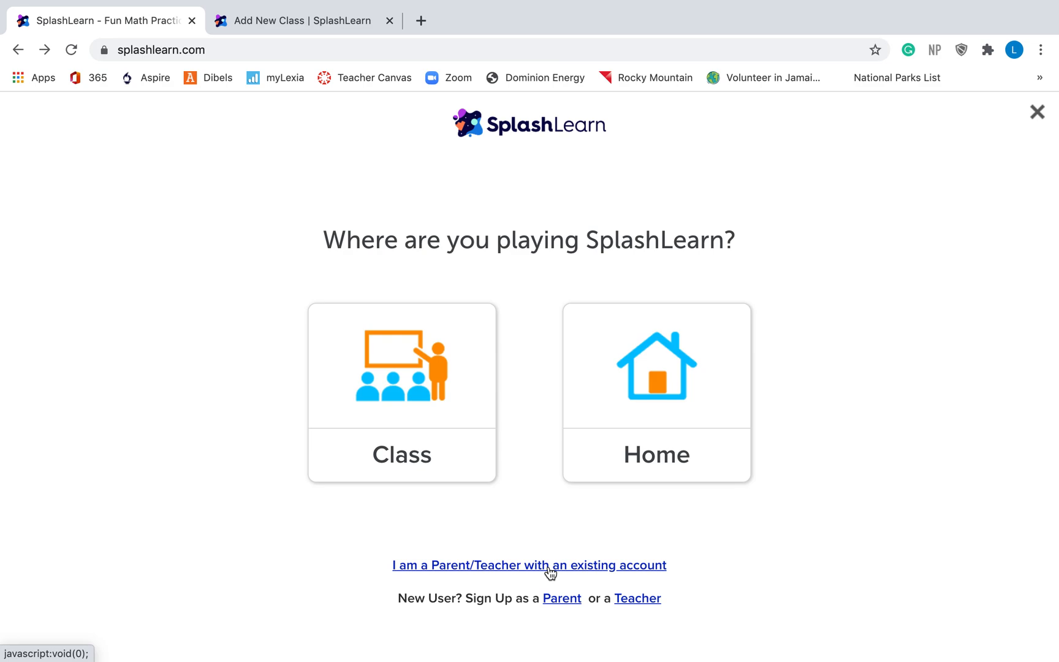
# Log in as an existing teacher to reach Miss Moon's 4th Grade Class dashboard
pyautogui.click(528, 565)
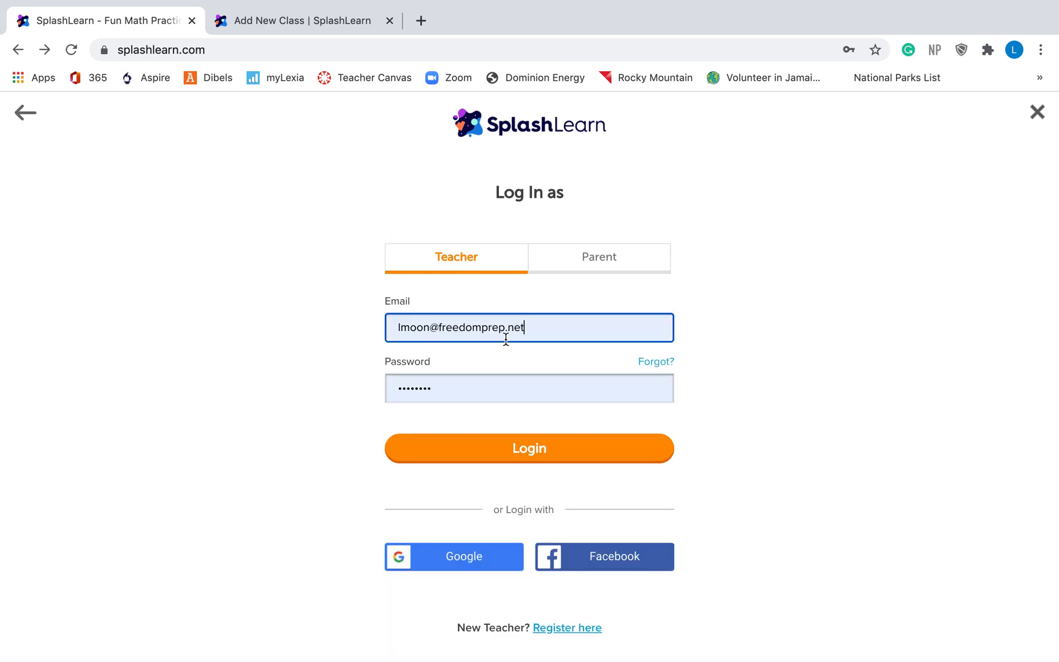
pyautogui.moveTo(467, 395)
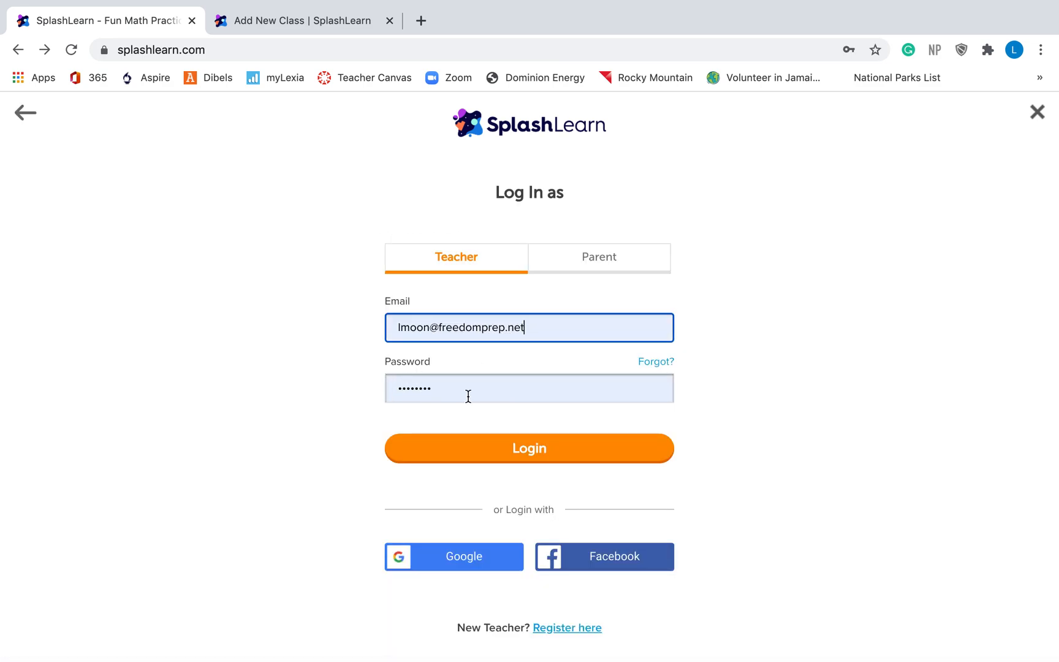
pyautogui.click(529, 448)
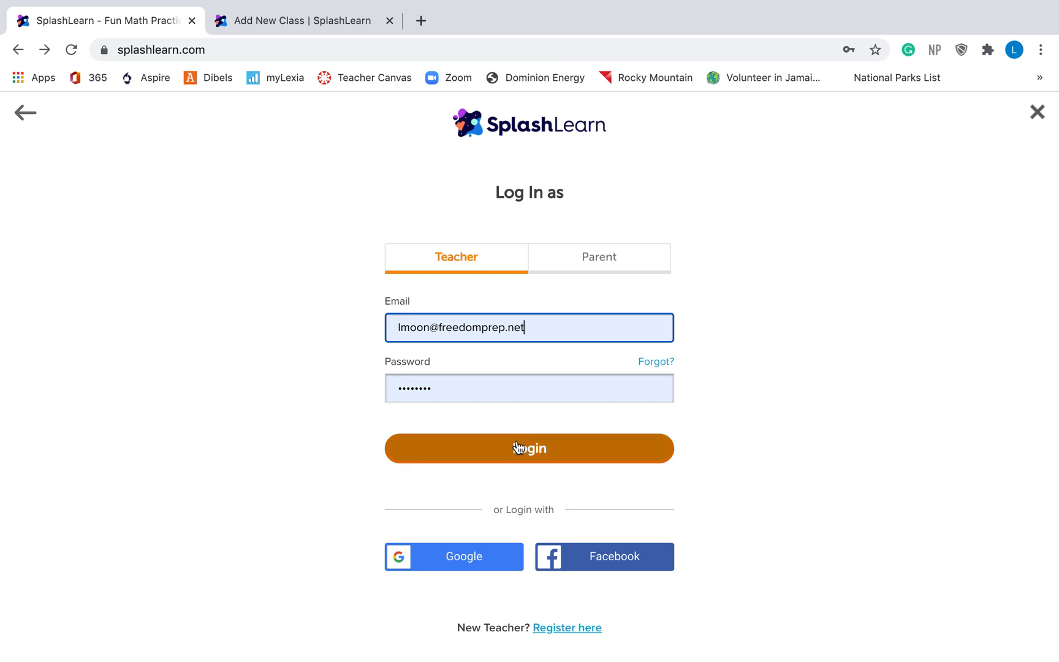
pyautogui.moveTo(526, 452)
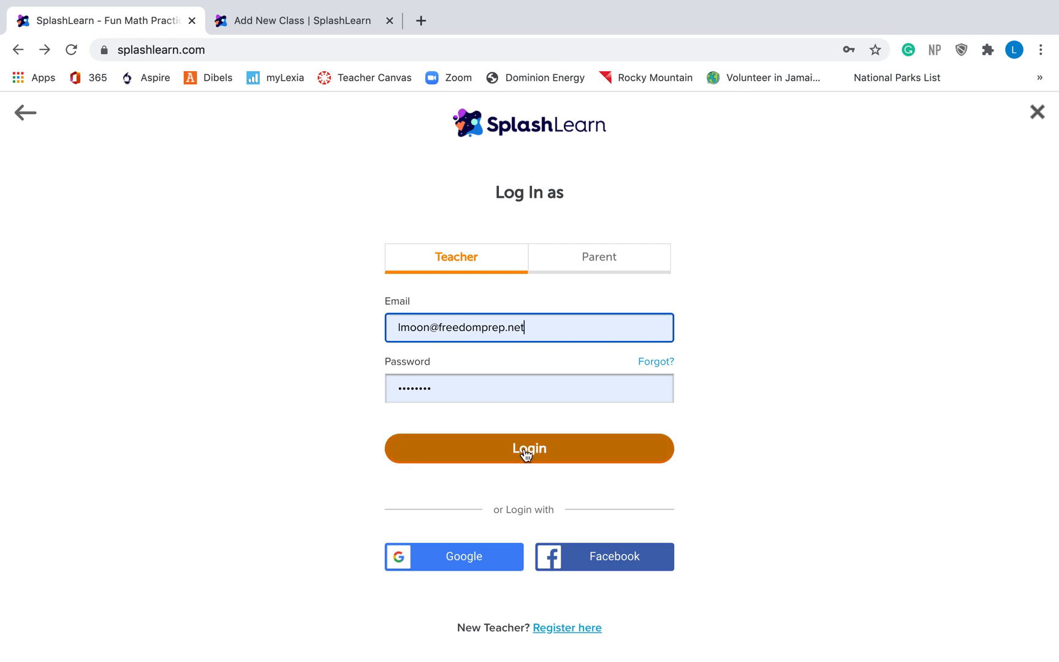
pyautogui.click(528, 448)
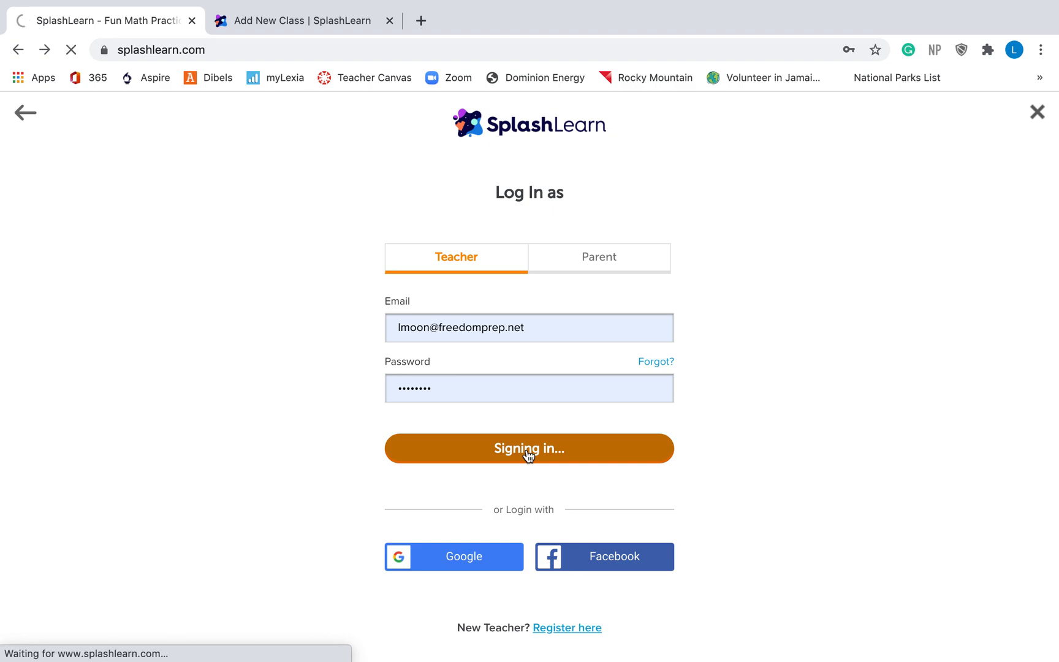
pyautogui.click(528, 447)
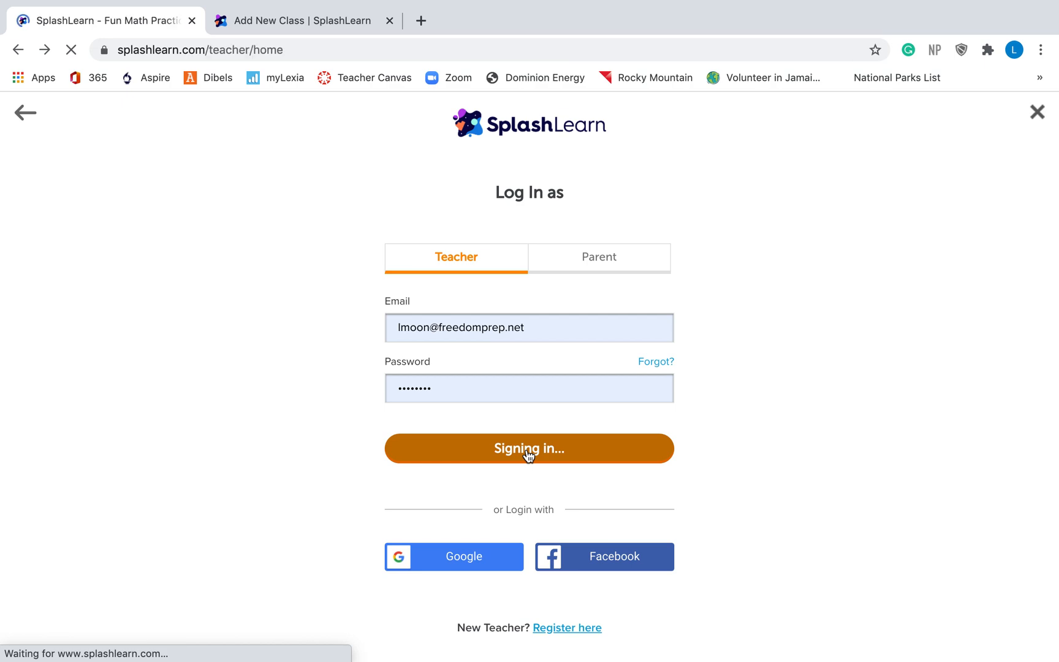
pyautogui.click(529, 448)
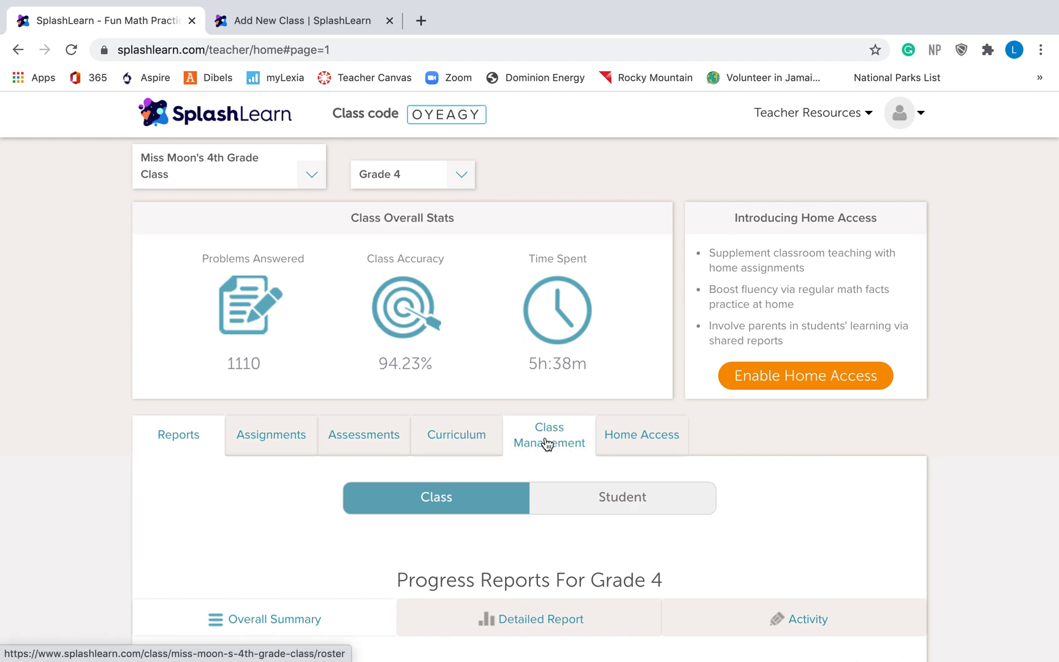
# Visit Add Students from Class Management and return to the unchanged 4th grade roster
pyautogui.click(549, 435)
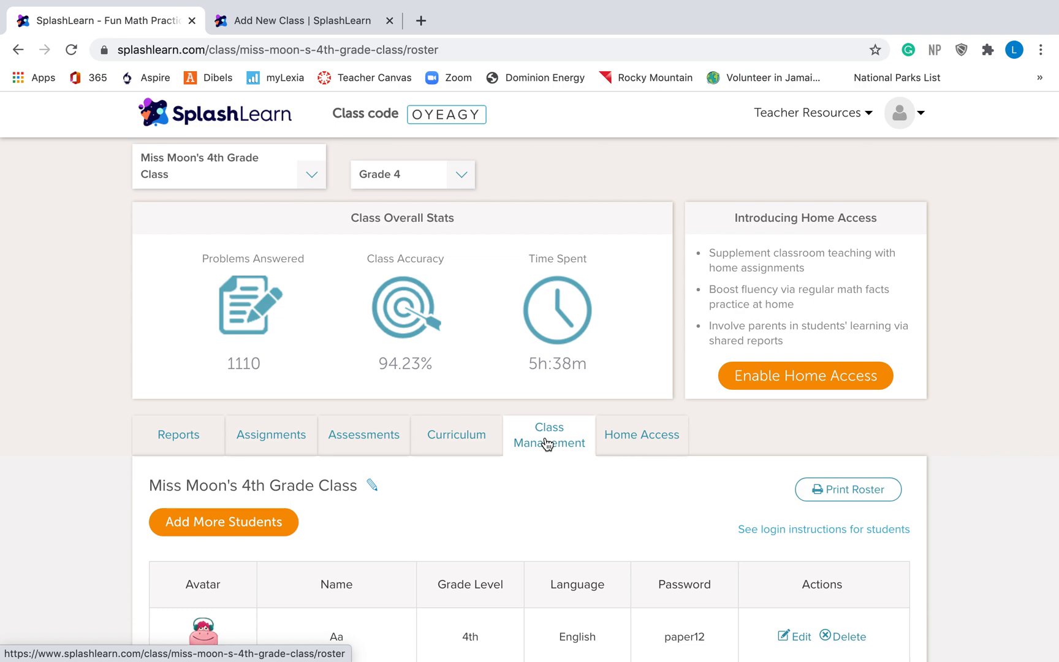
pyautogui.scroll(-3)
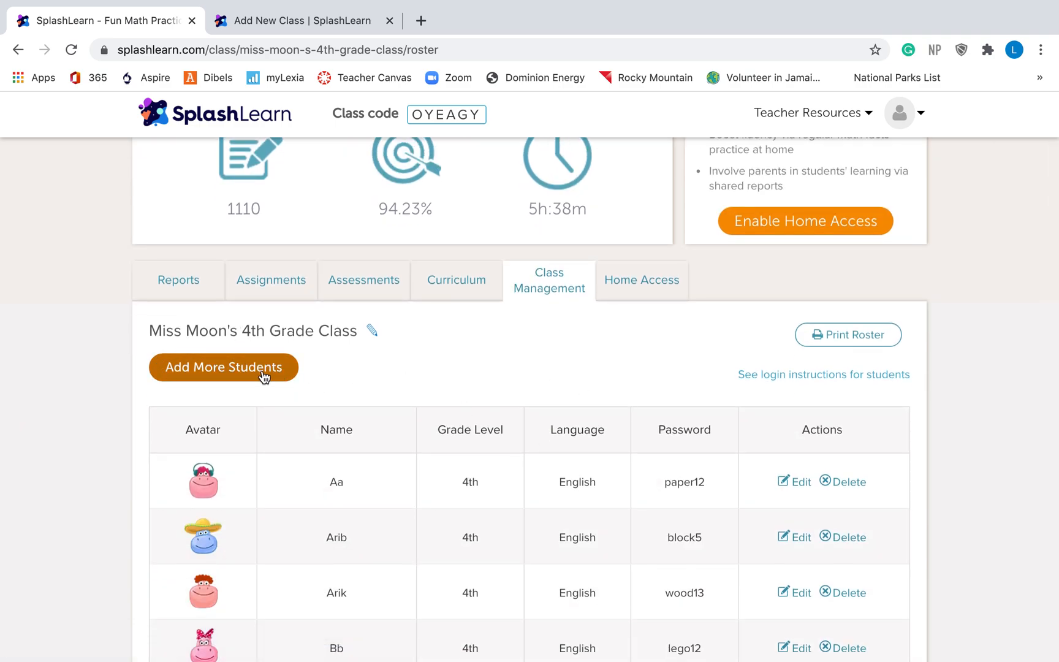
pyautogui.click(223, 368)
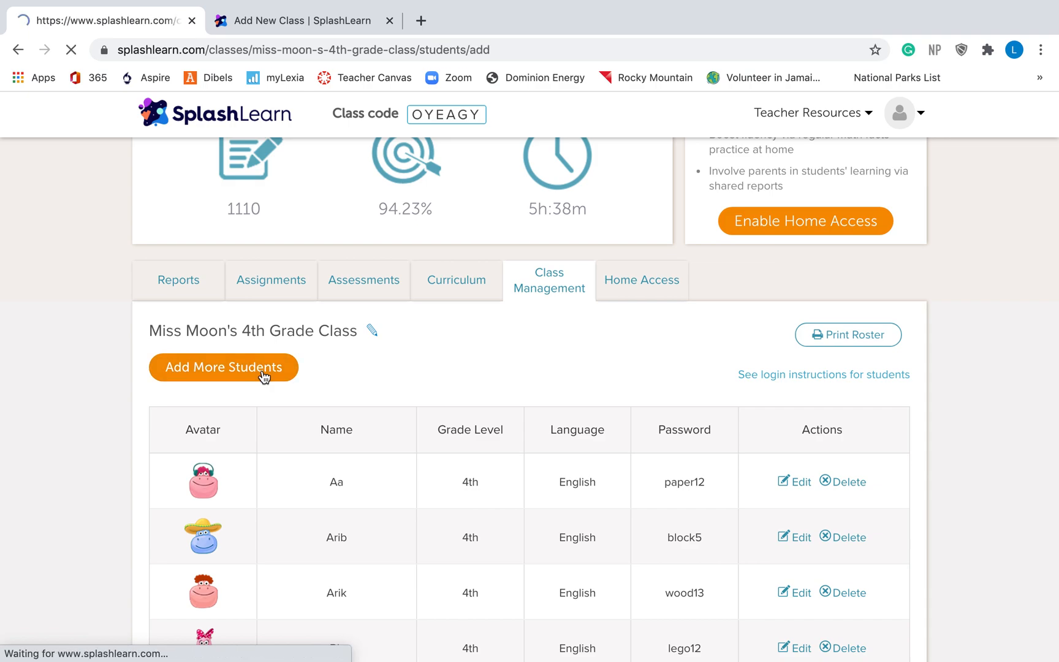
pyautogui.click(223, 366)
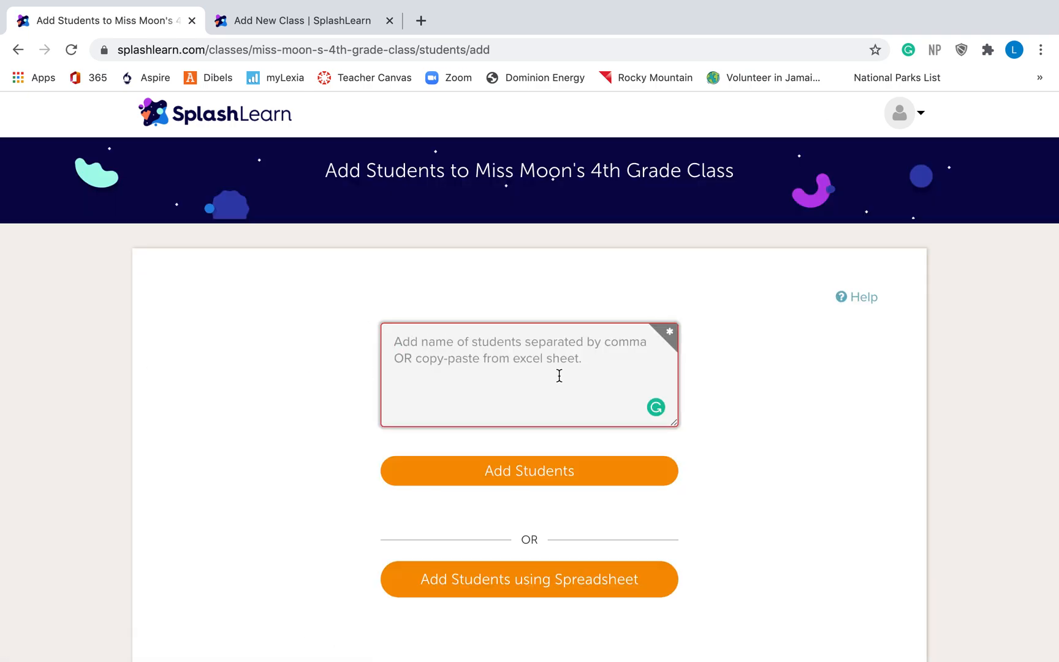
pyautogui.moveTo(786, 416)
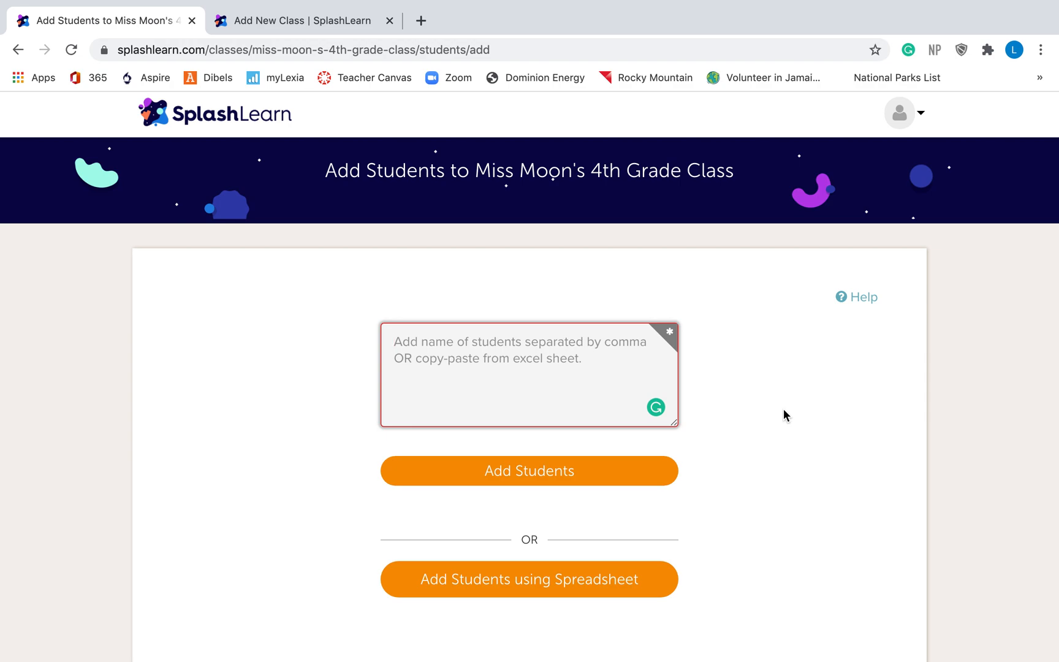
pyautogui.moveTo(612, 478)
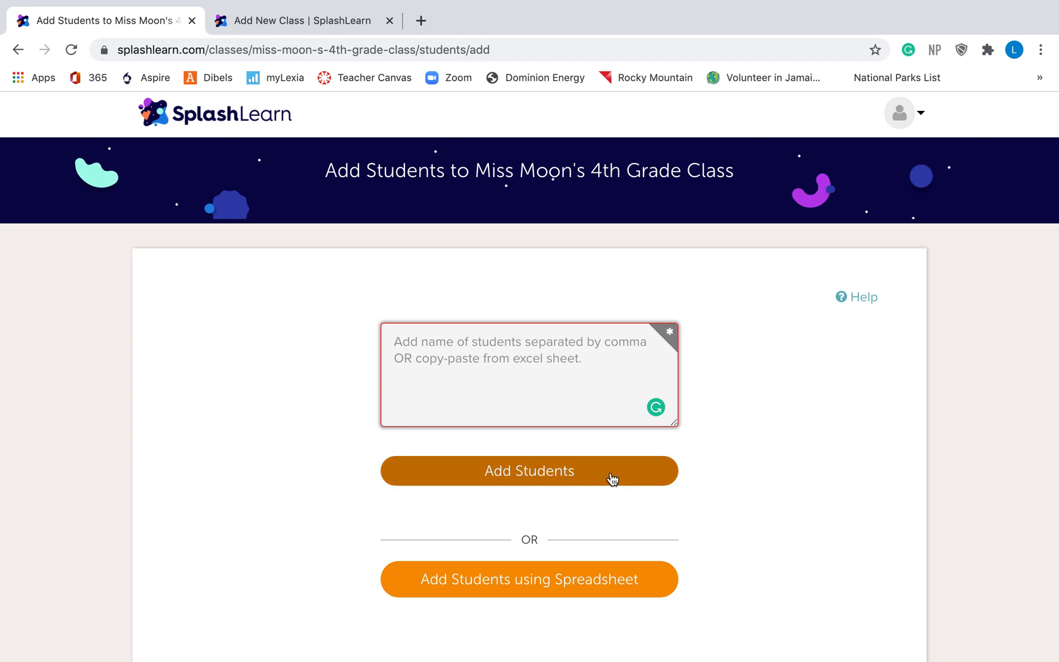
pyautogui.click(528, 471)
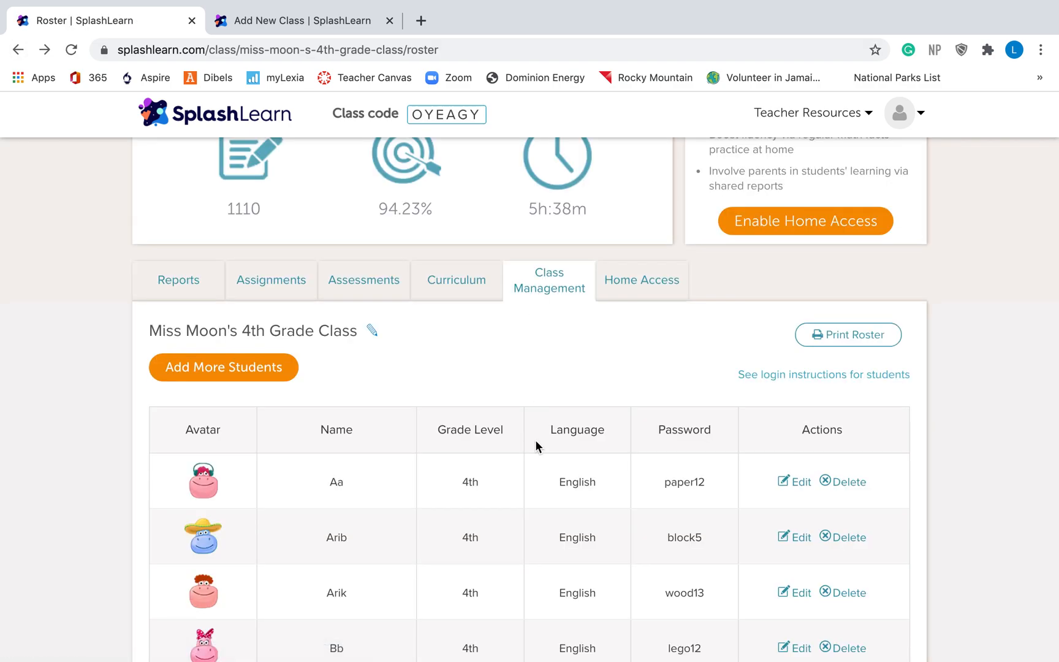
pyautogui.scroll(-3)
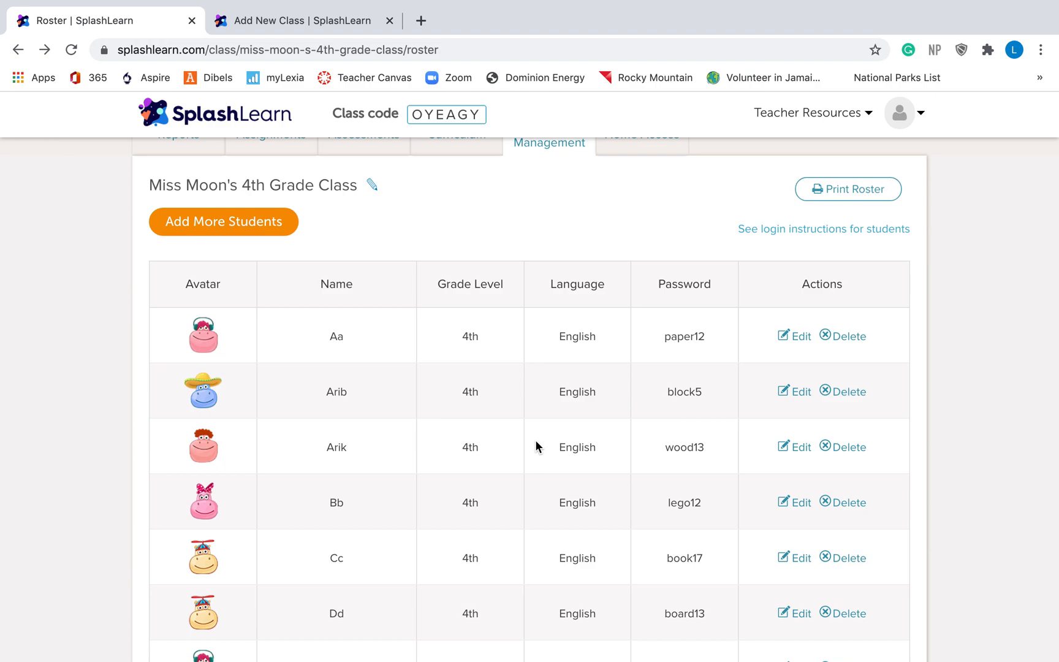
pyautogui.moveTo(334, 429)
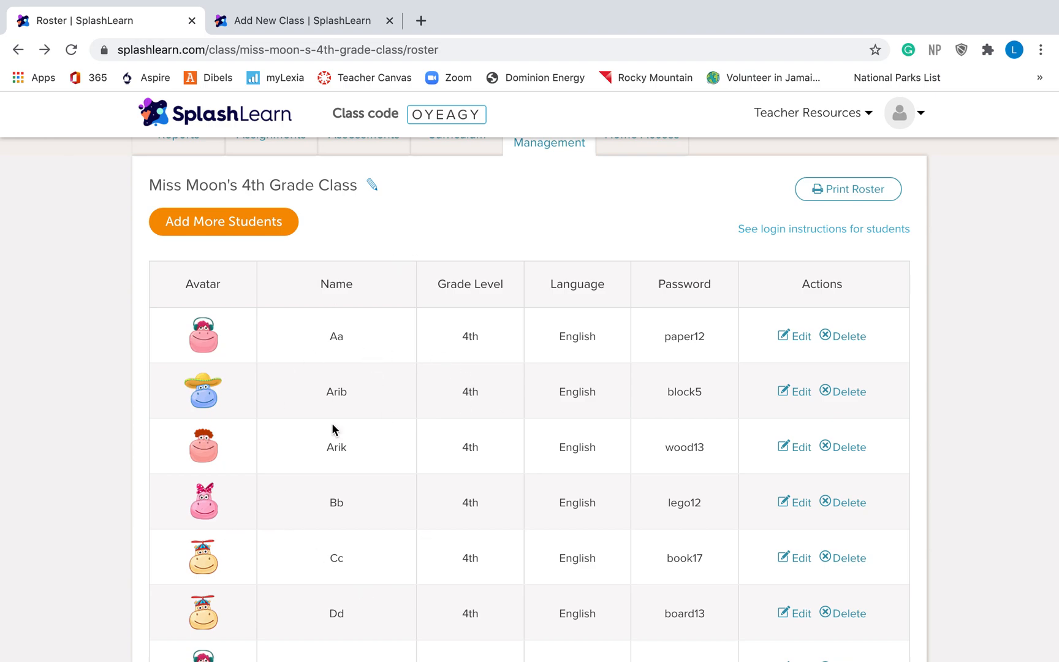
pyautogui.moveTo(675, 537)
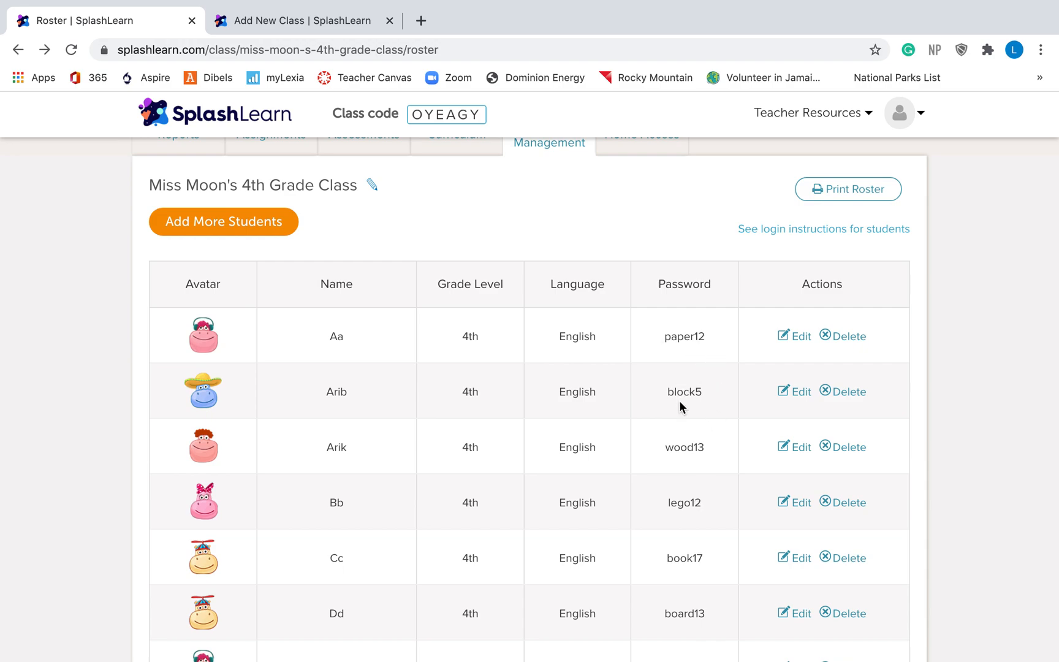
pyautogui.moveTo(710, 362)
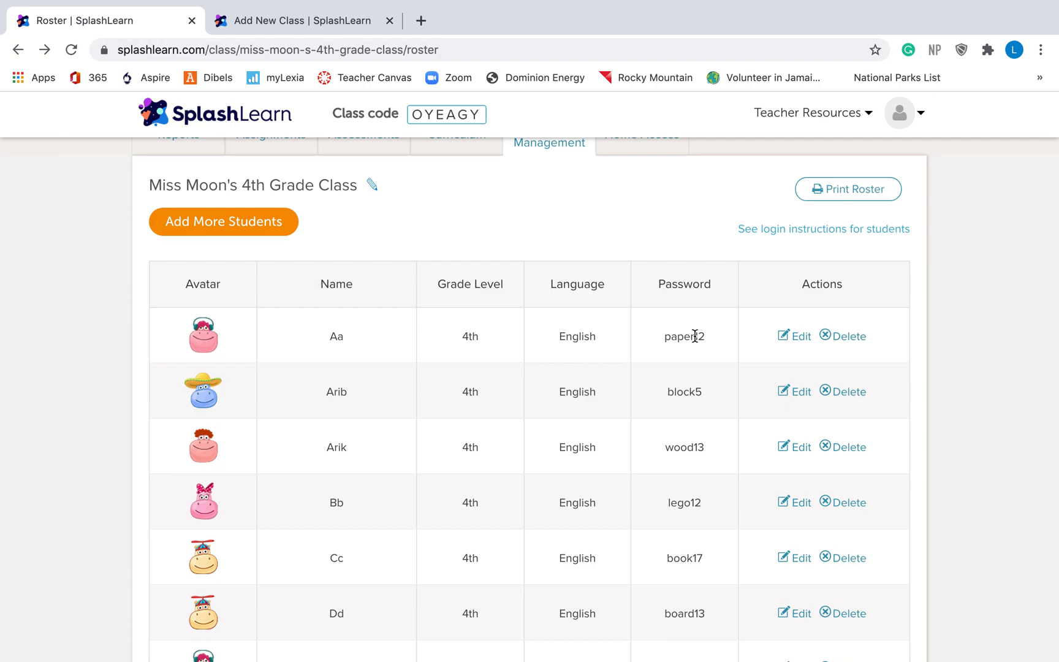
pyautogui.moveTo(689, 331)
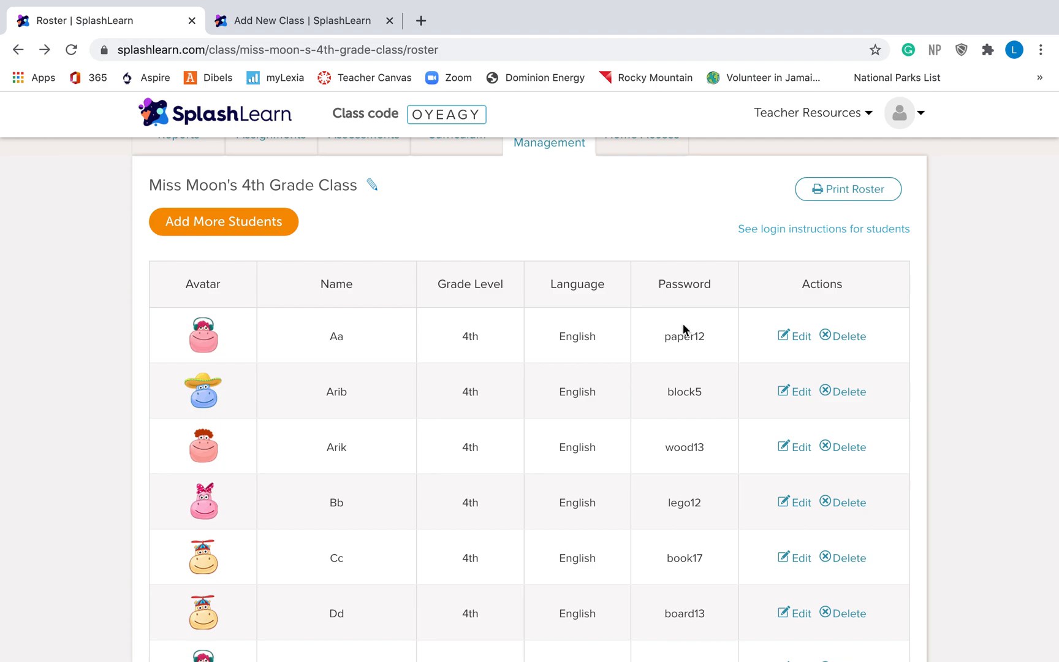
pyautogui.moveTo(377, 108)
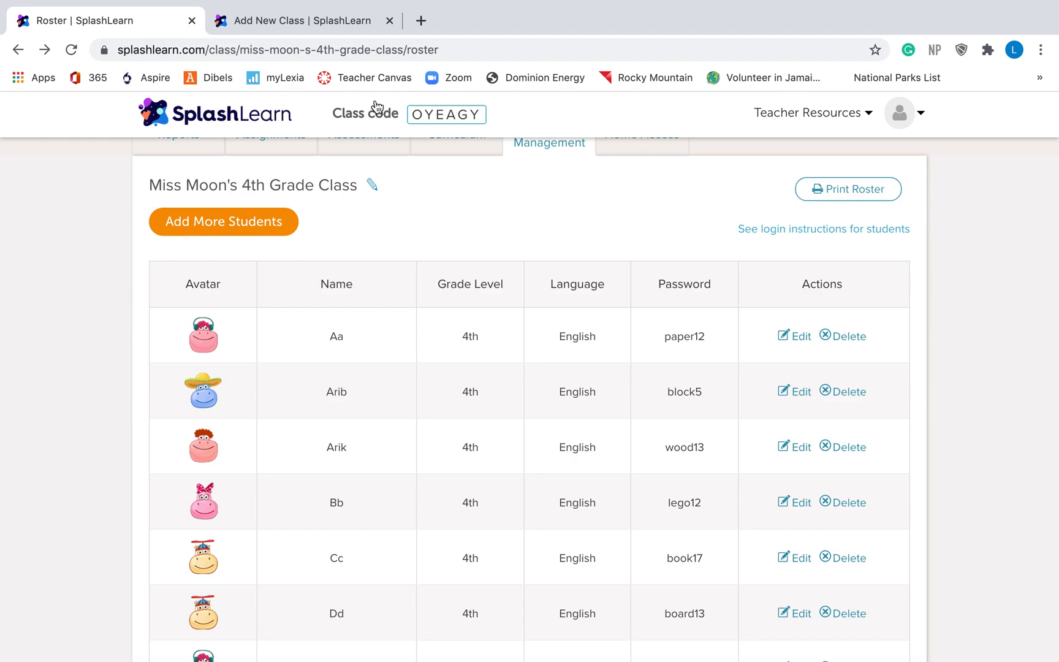
pyautogui.moveTo(505, 123)
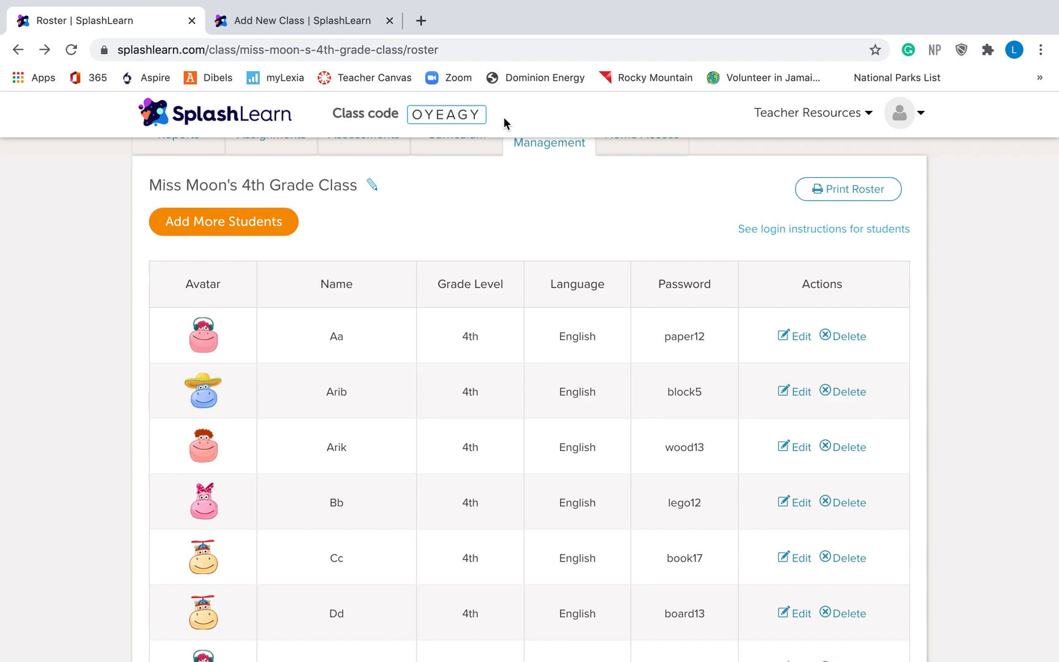
pyautogui.moveTo(670, 445)
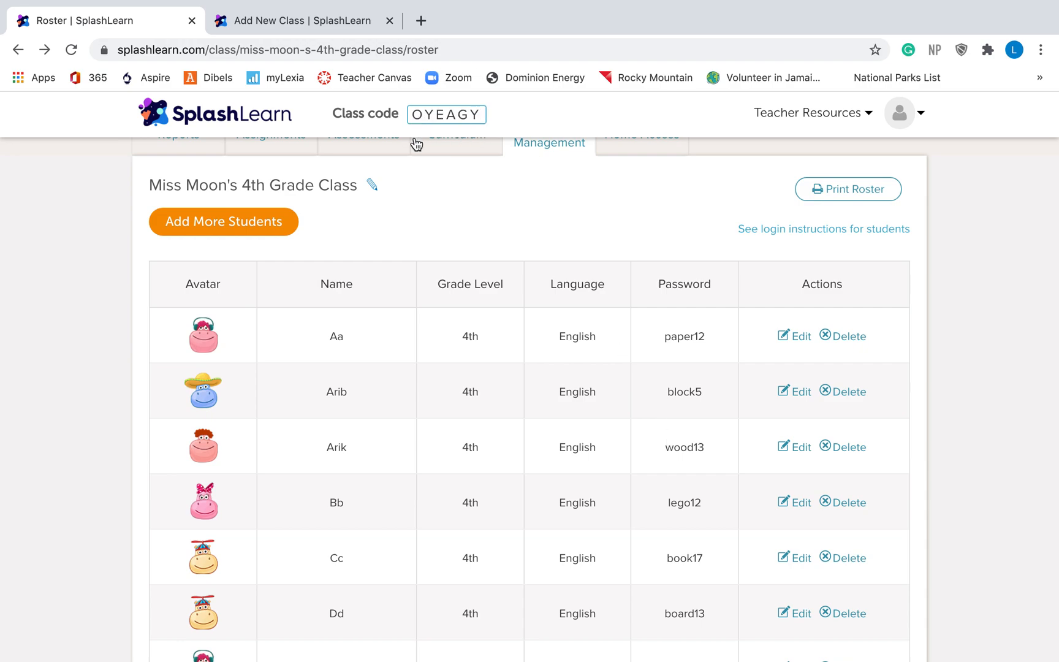
# Scroll up to show the class stats and code OYEAGY above the roster
pyautogui.scroll(3)
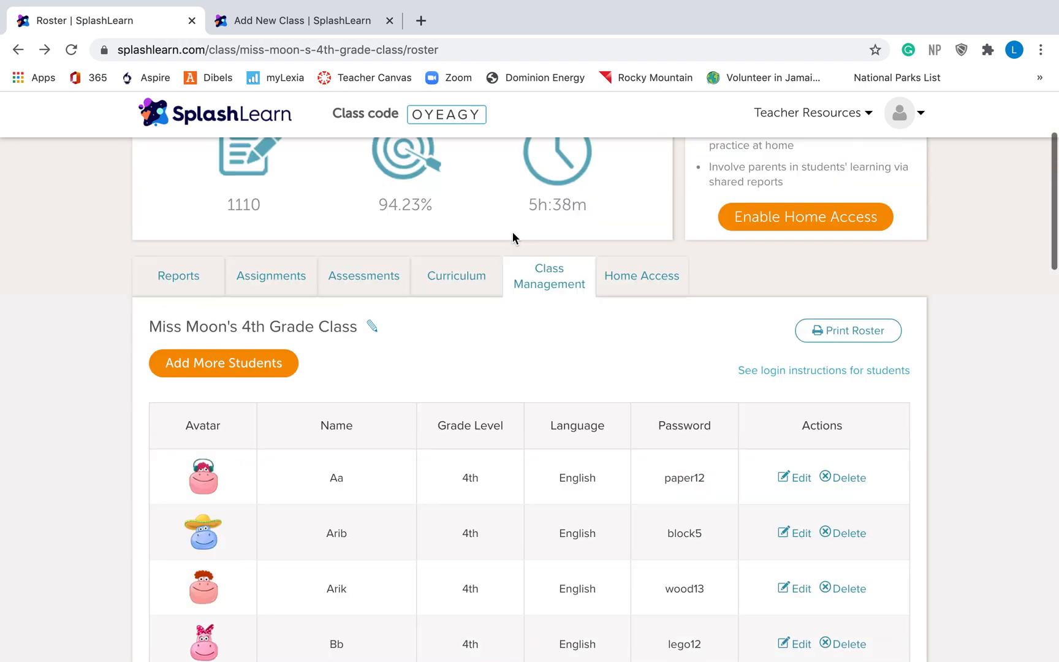
pyautogui.scroll(3)
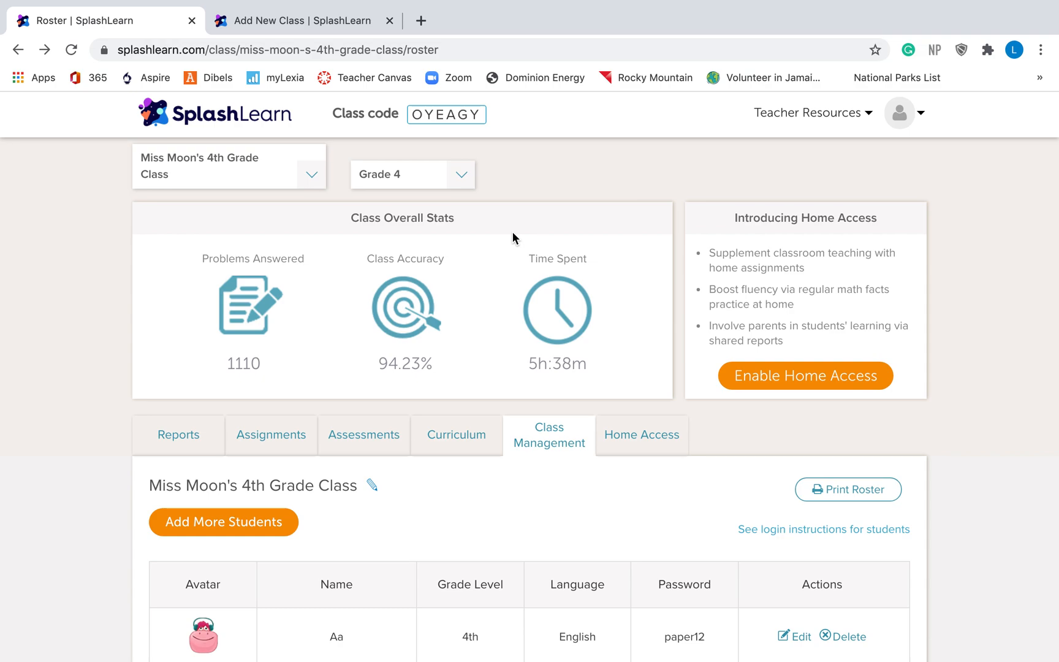
pyautogui.moveTo(465, 197)
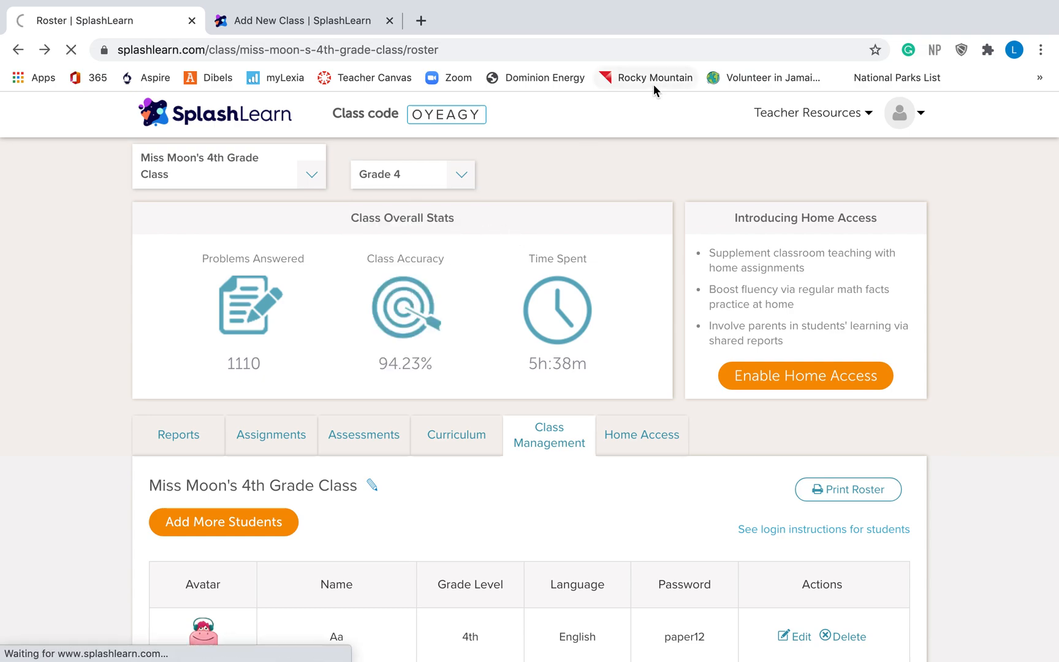
pyautogui.moveTo(553, 218)
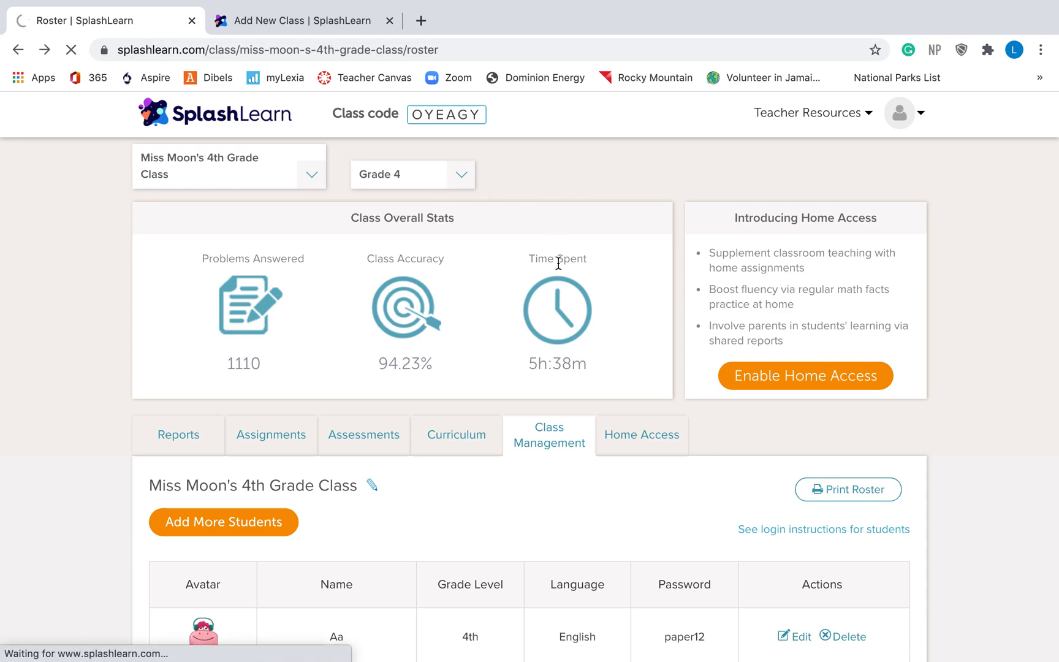
pyautogui.moveTo(558, 268)
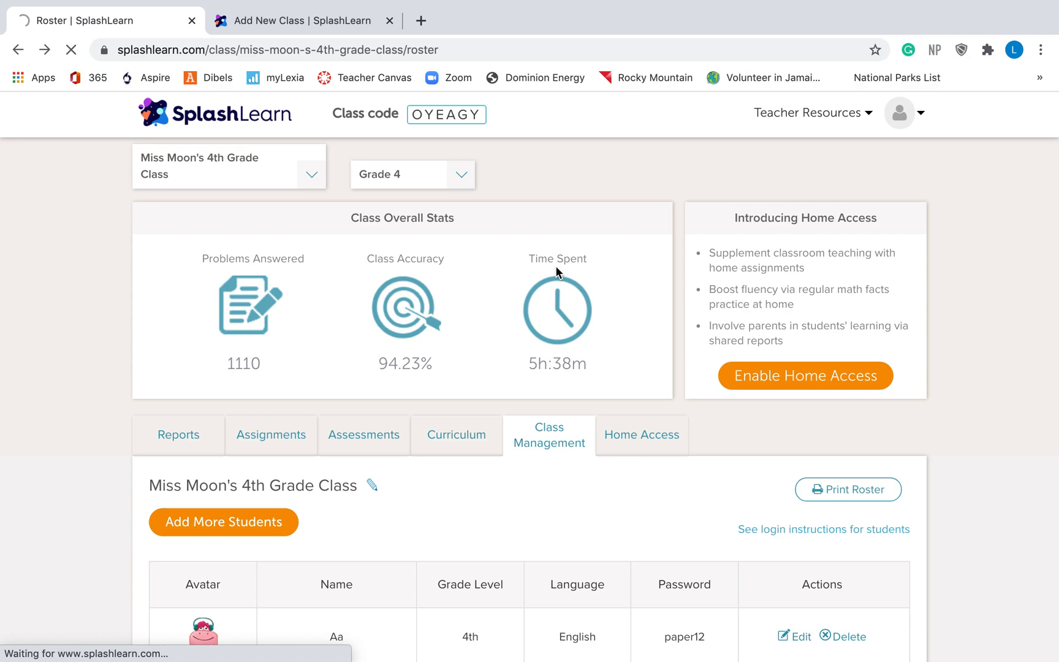
# Load the Grade 3 curriculum and scroll to Multiplication Facts > Multiply by 2
pyautogui.click(456, 434)
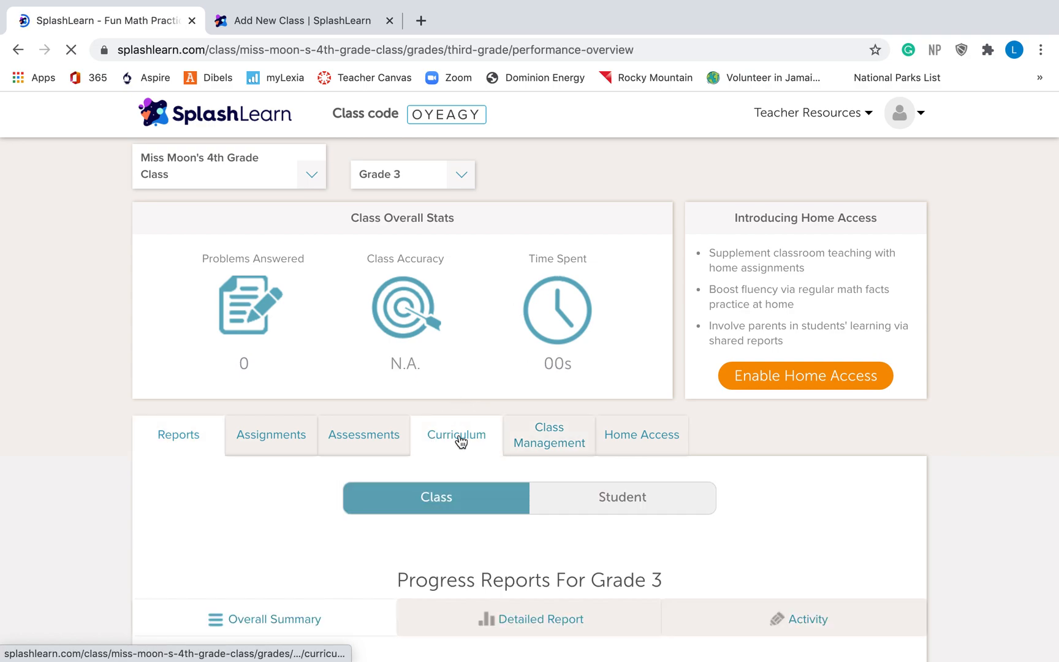
pyautogui.click(456, 434)
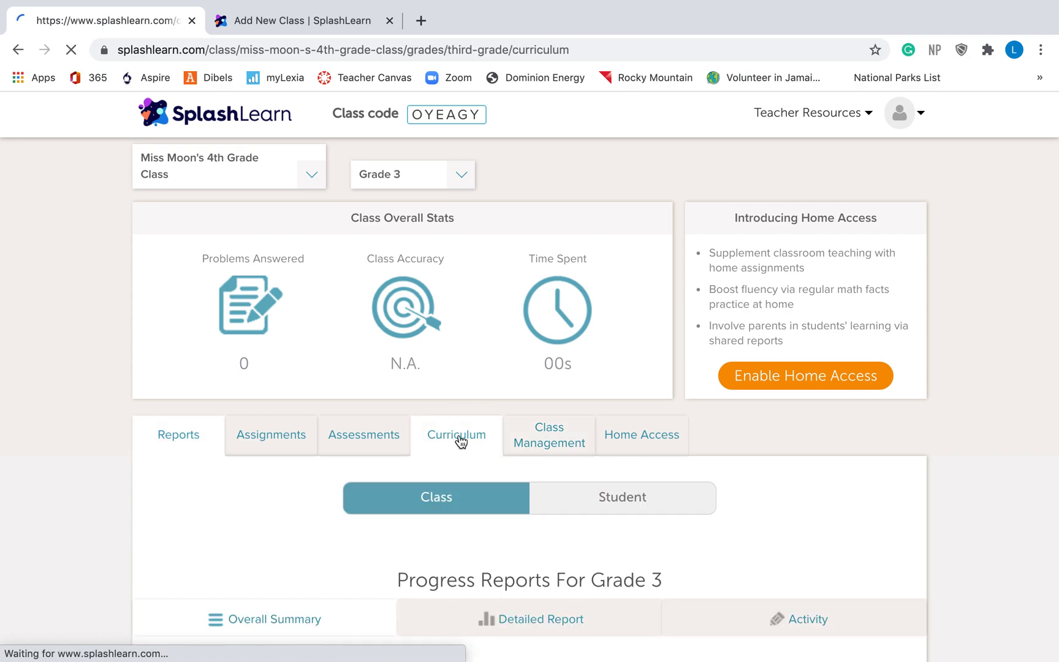
pyautogui.click(456, 434)
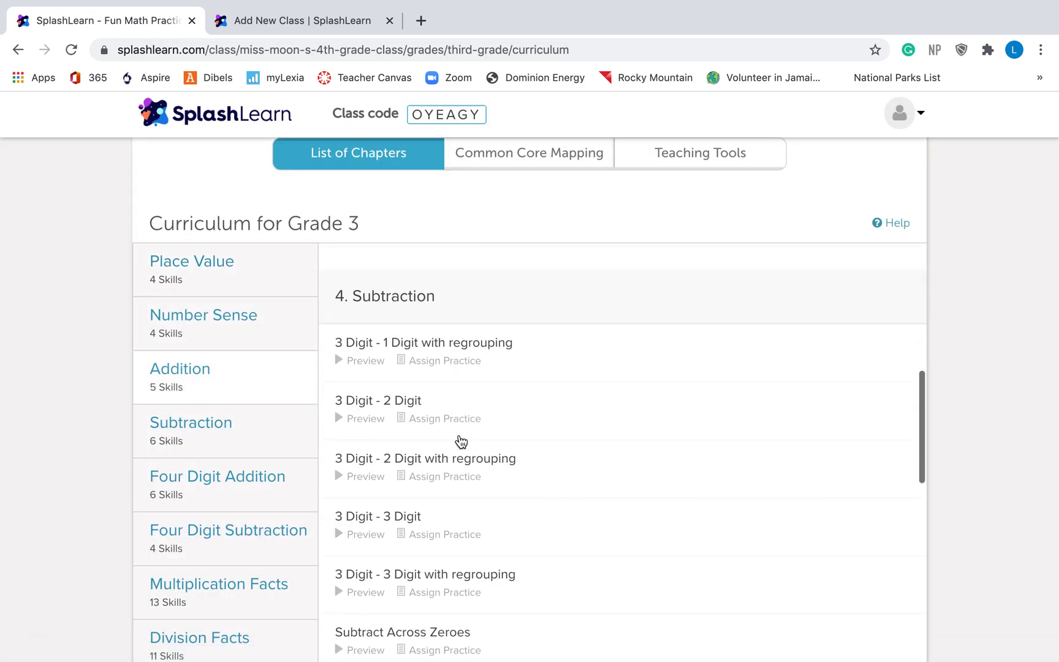
pyautogui.scroll(-3)
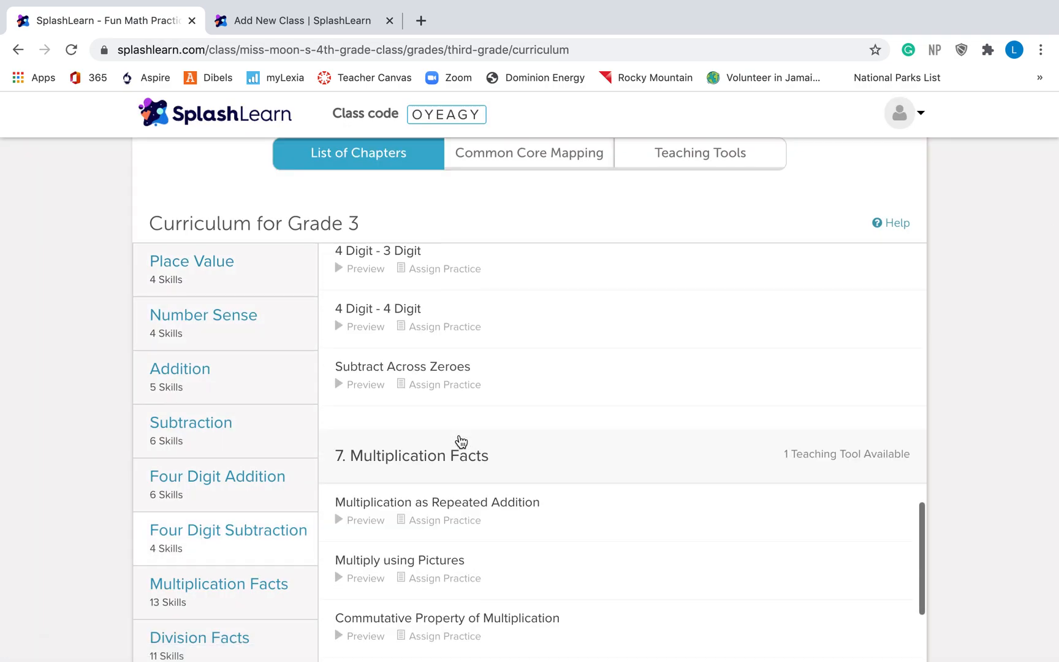
pyautogui.scroll(-3)
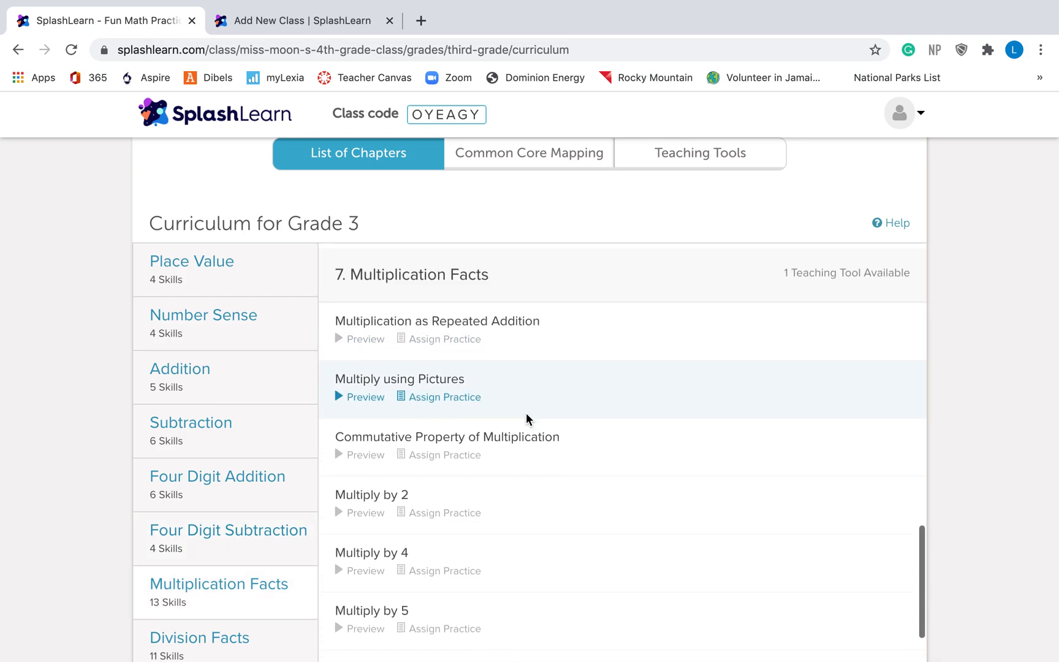
pyautogui.scroll(-3)
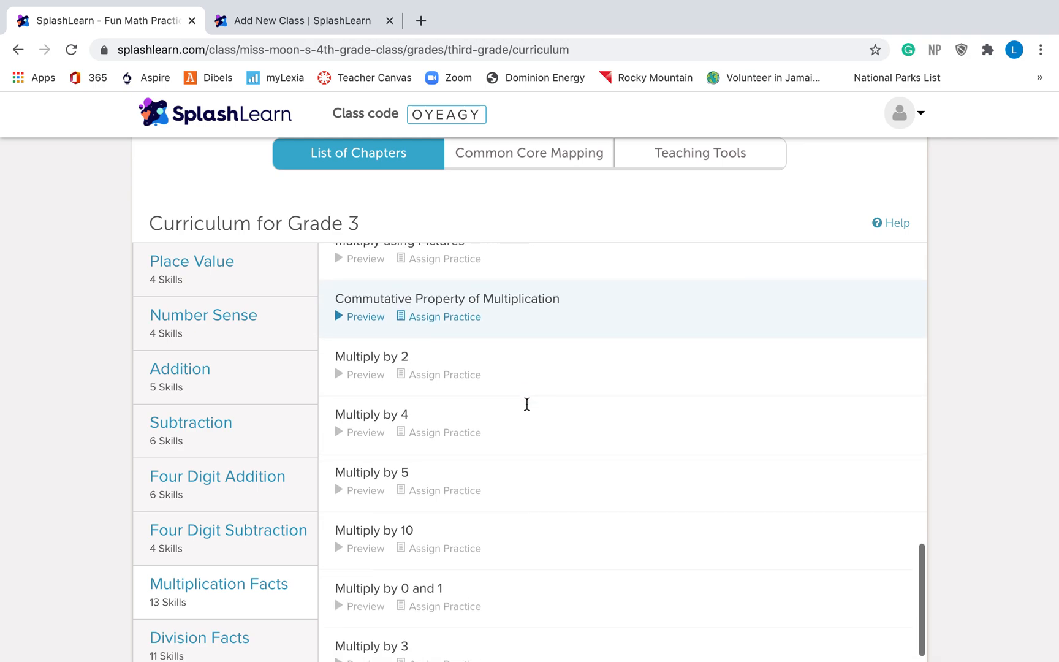
pyautogui.moveTo(438, 505)
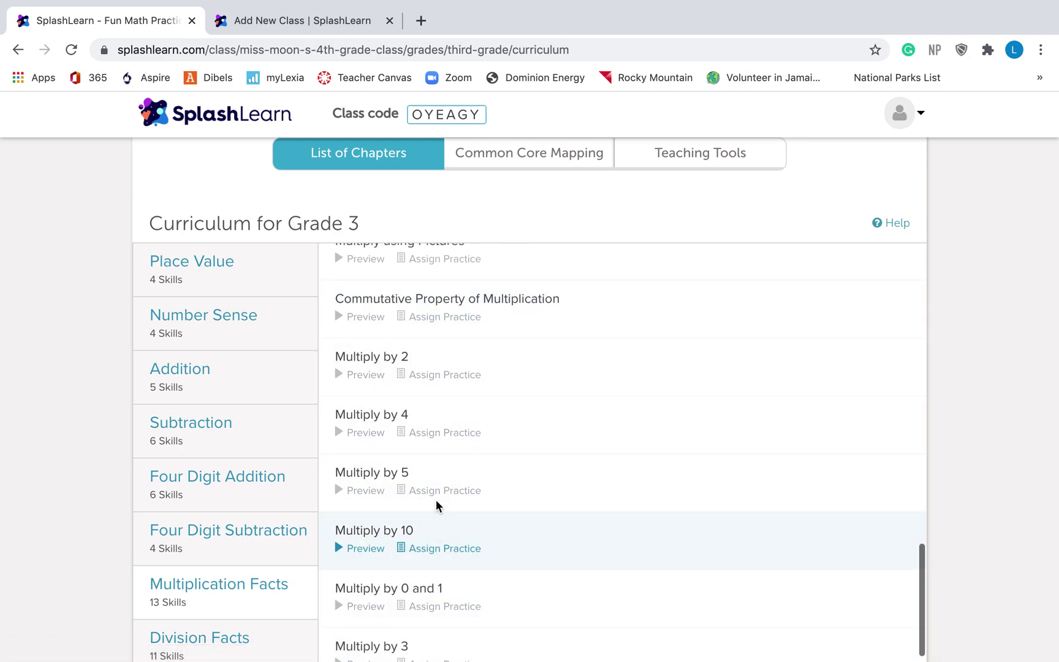
pyautogui.moveTo(480, 380)
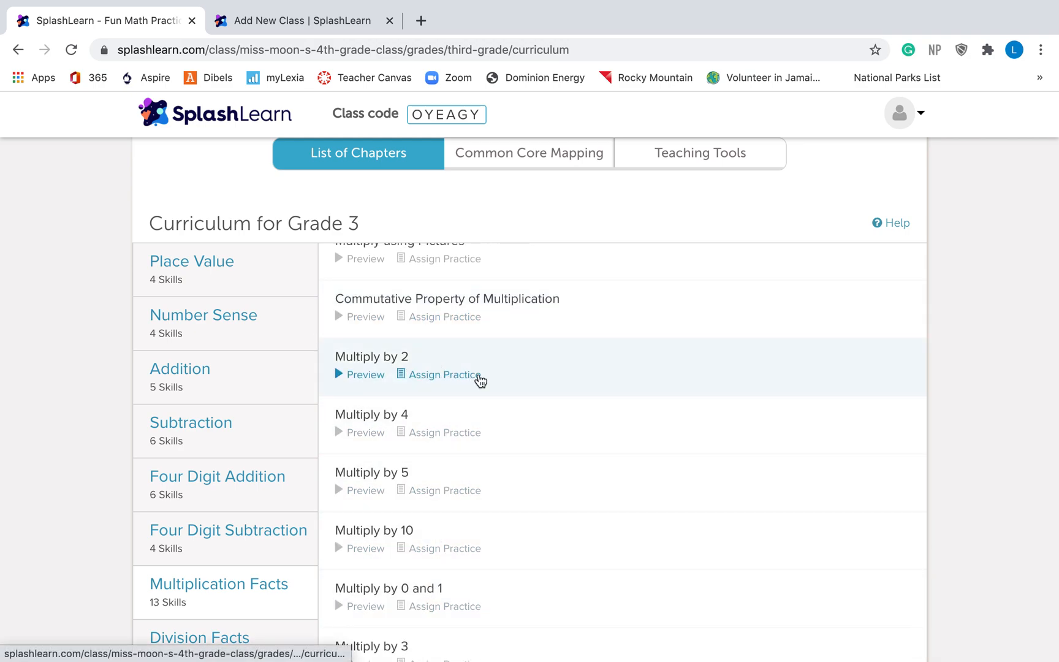
# Assign Multiply by 2 practice to one selected student and confirm
pyautogui.click(445, 374)
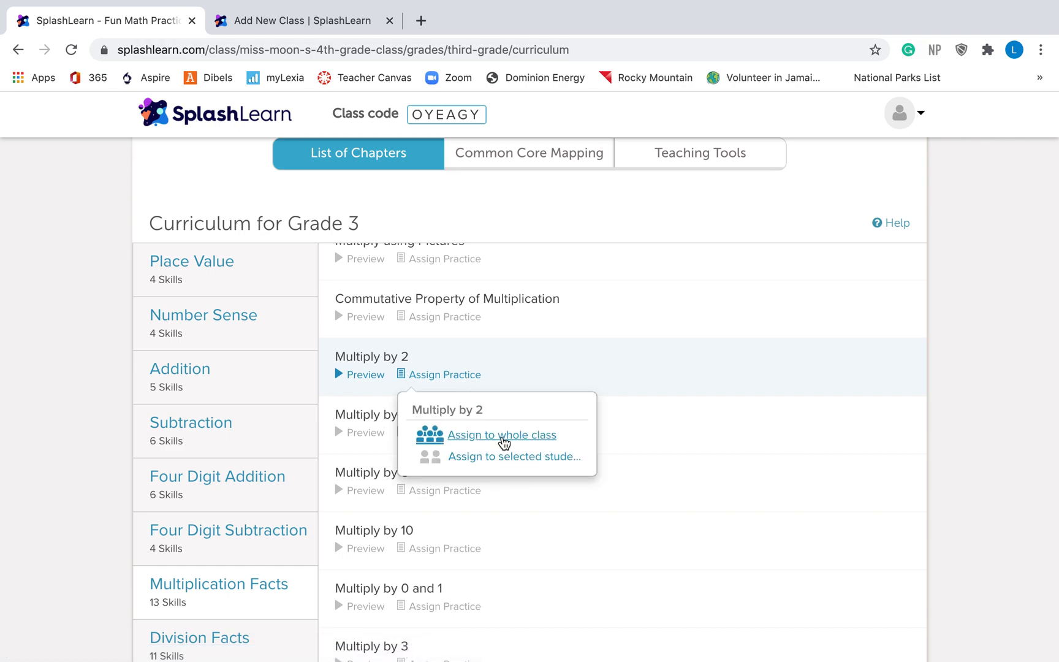
pyautogui.click(514, 457)
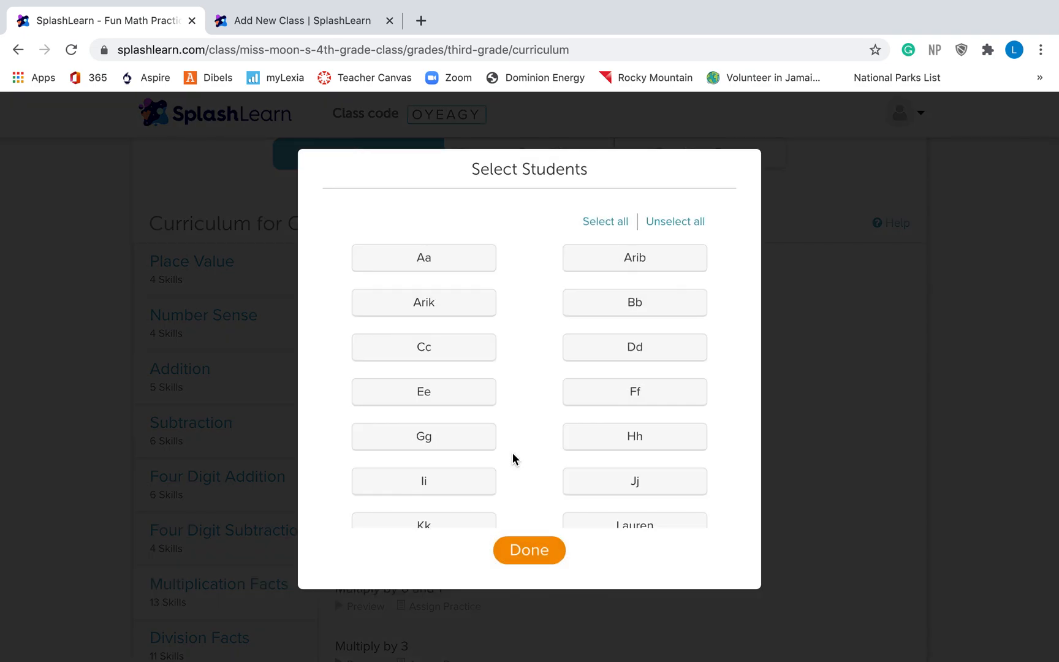
pyautogui.scroll(-3)
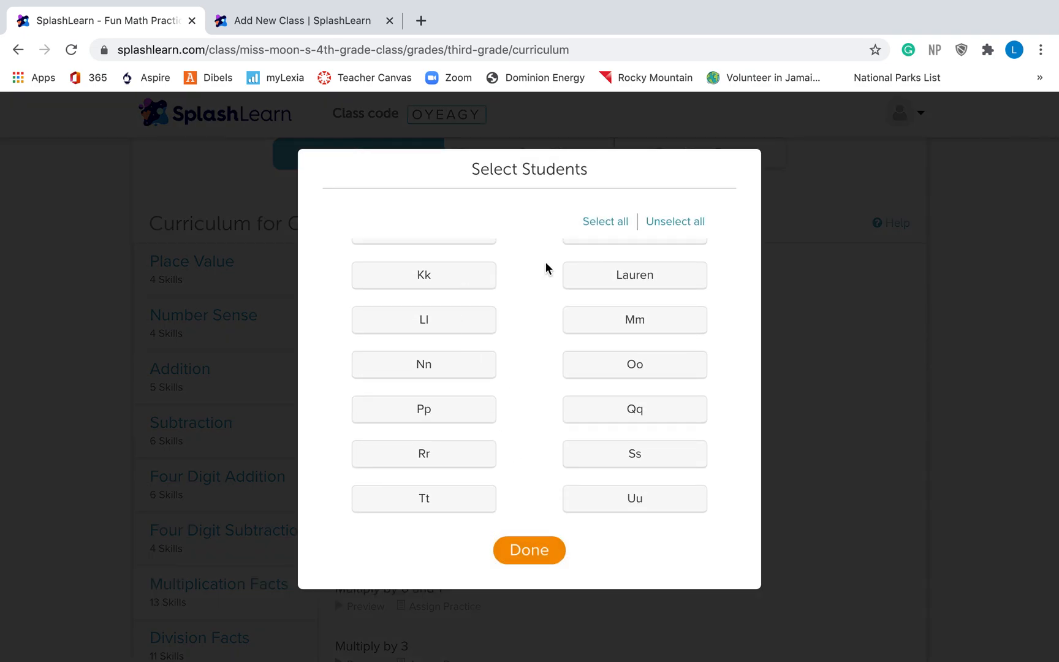
pyautogui.click(529, 551)
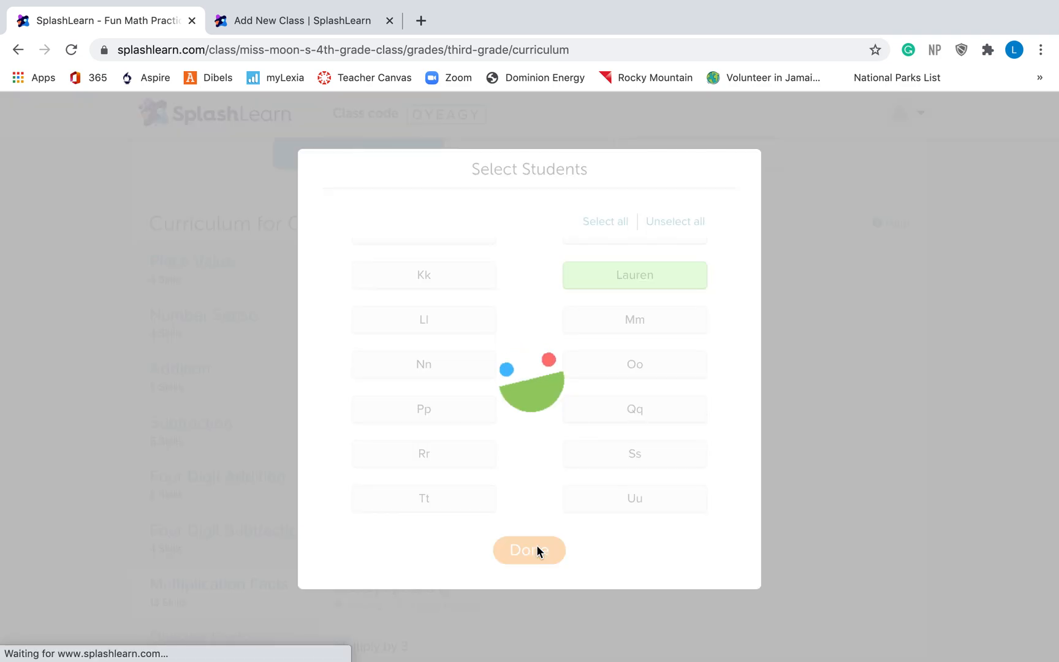
pyautogui.click(528, 550)
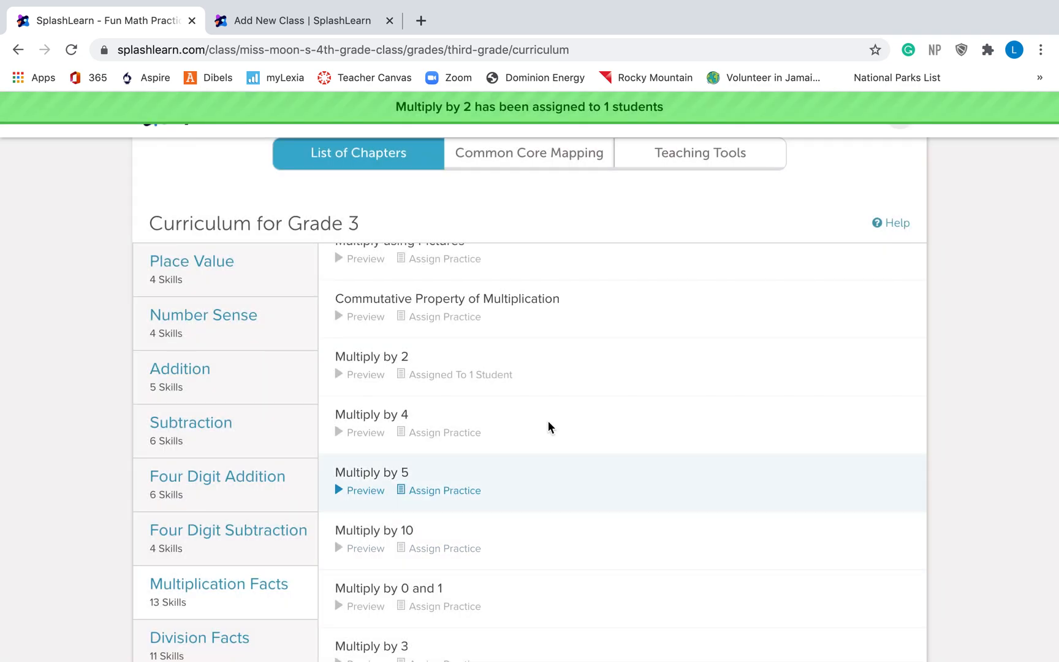
pyautogui.moveTo(475, 388)
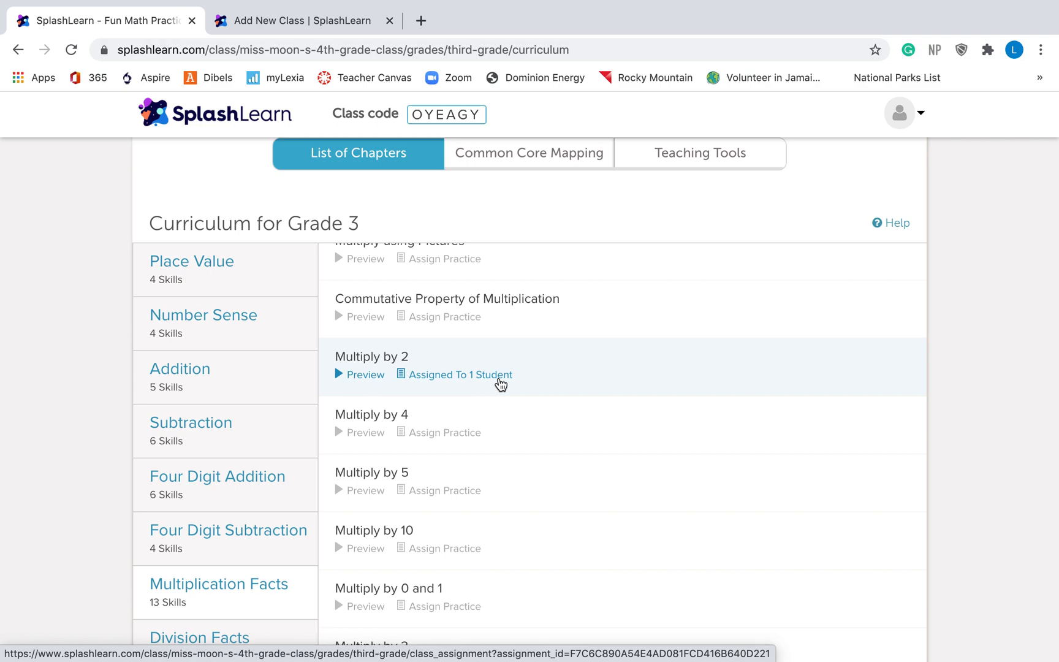
pyautogui.scroll(-3)
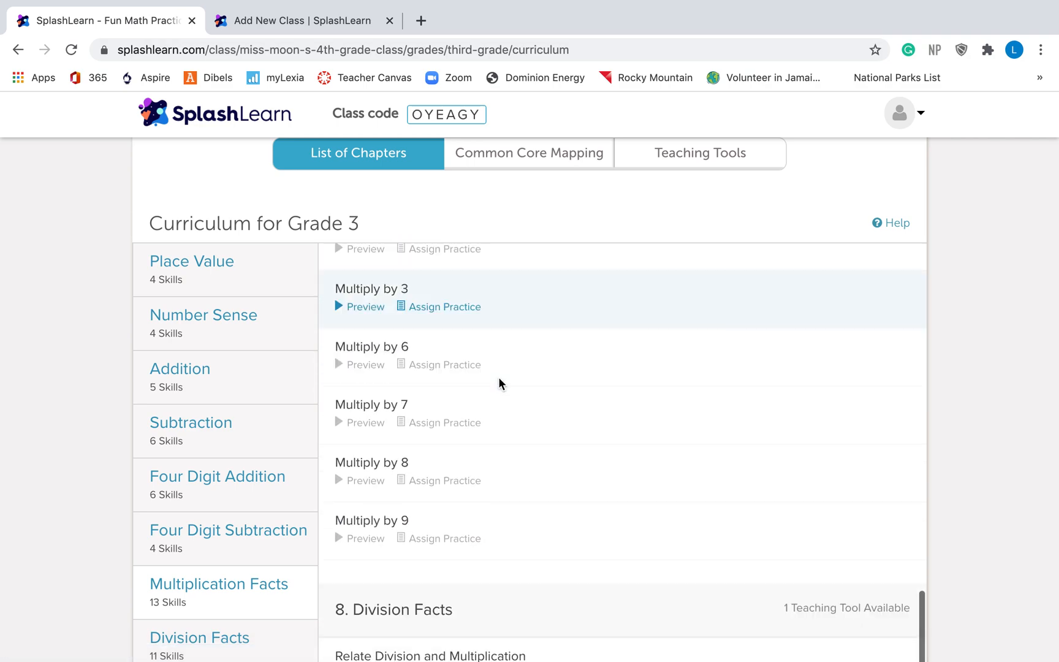
pyautogui.scroll(-3)
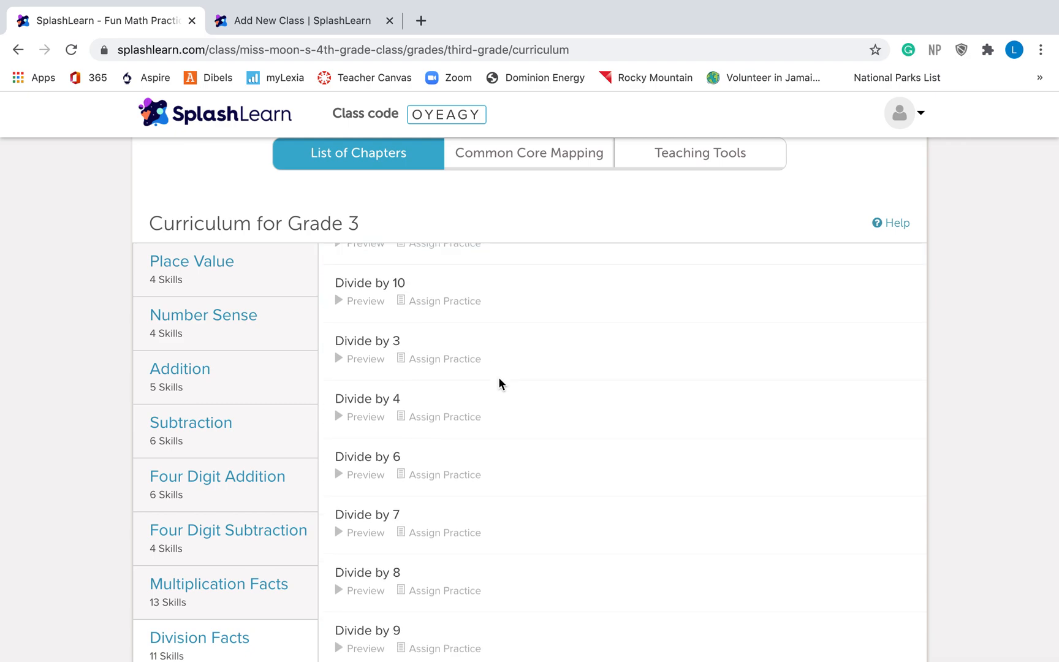
pyautogui.scroll(-3)
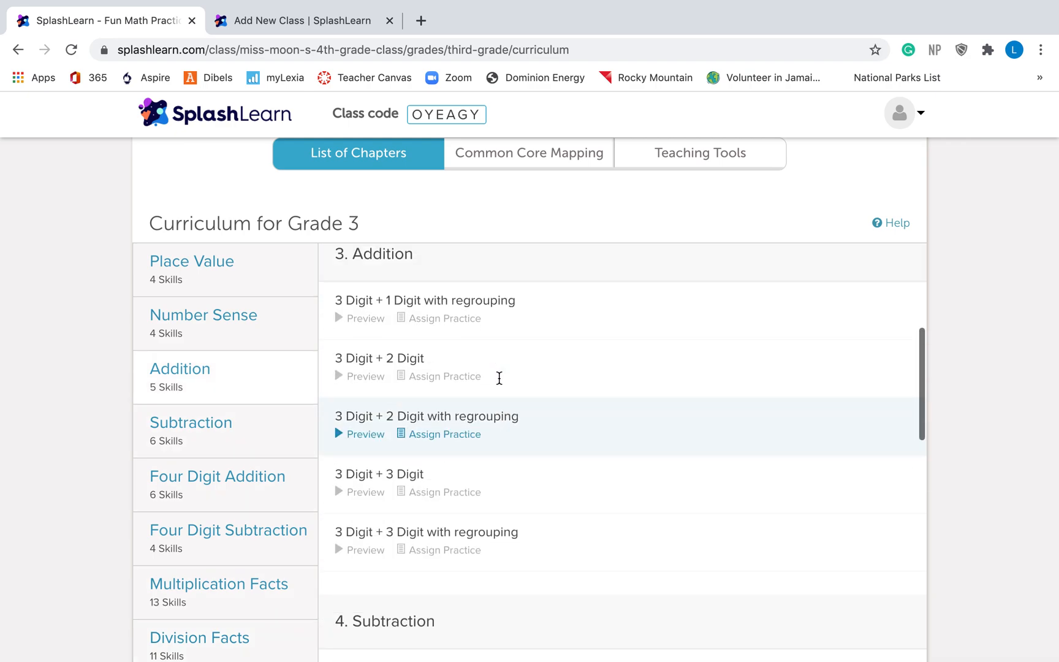
pyautogui.scroll(3)
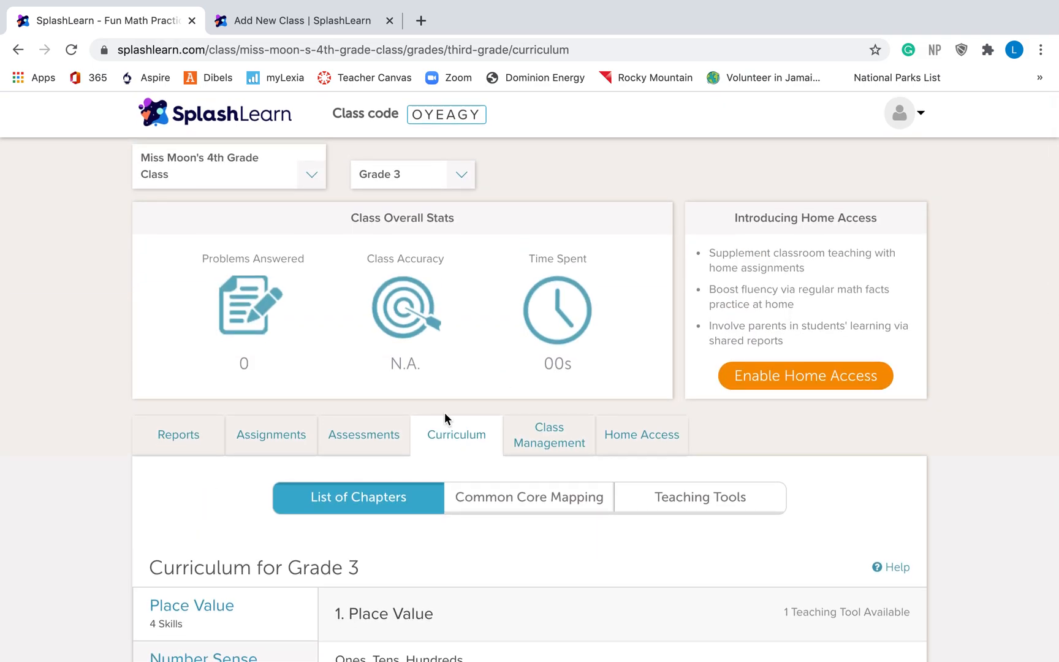
pyautogui.scroll(-3)
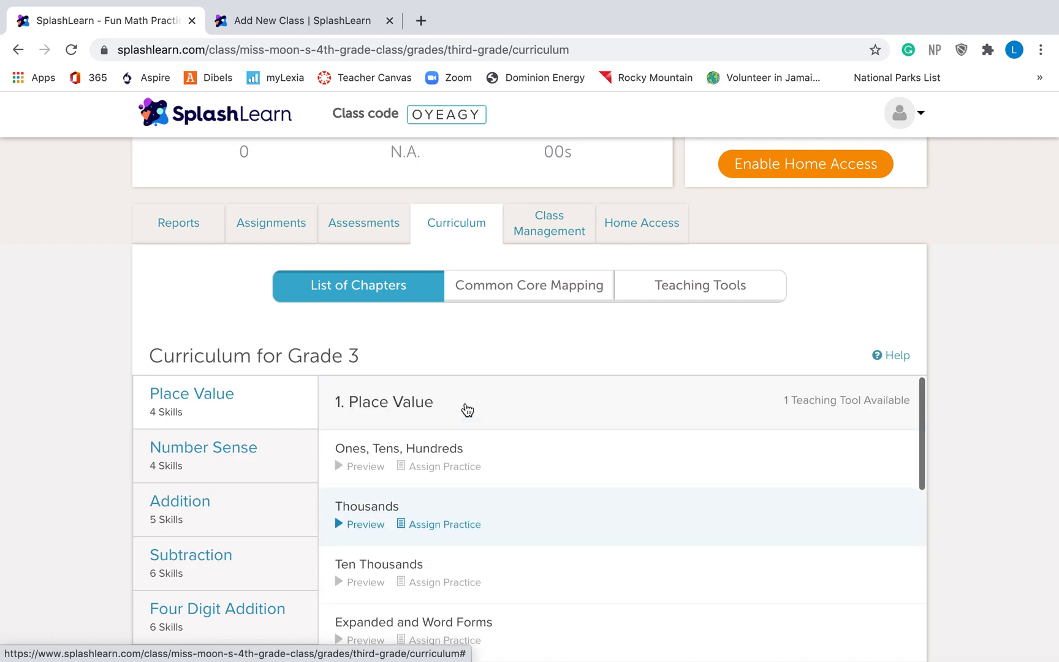
pyautogui.scroll(3)
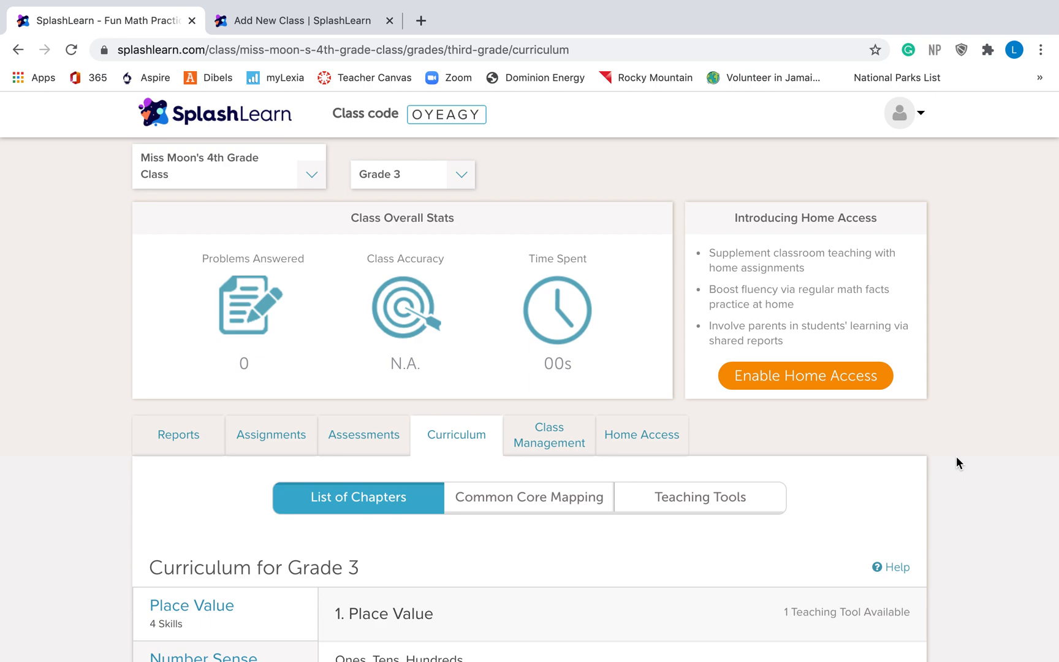
pyautogui.moveTo(988, 445)
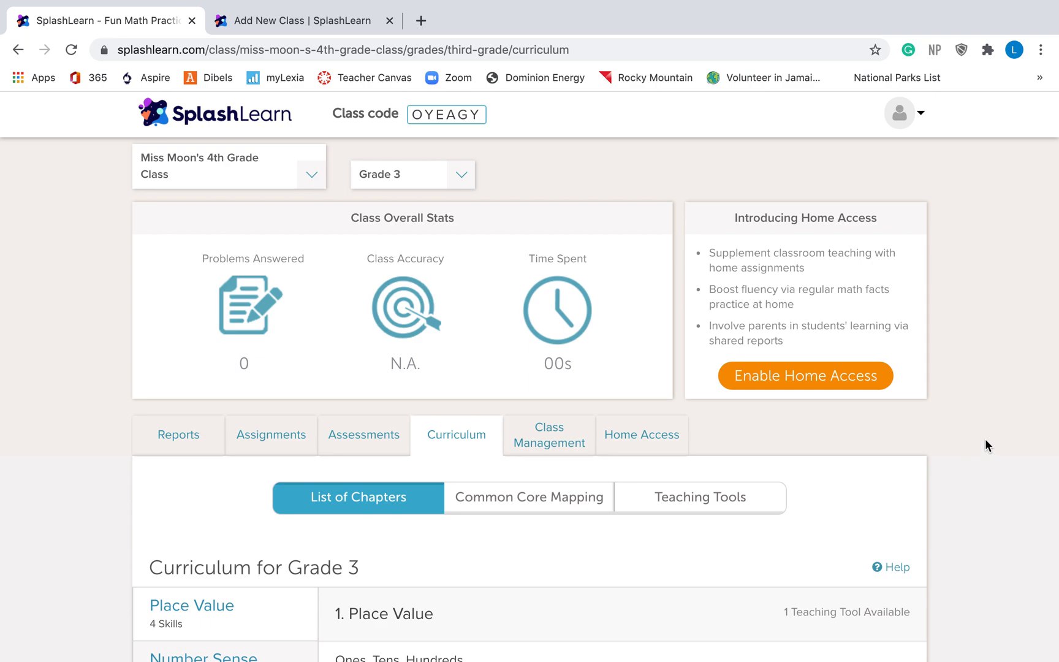